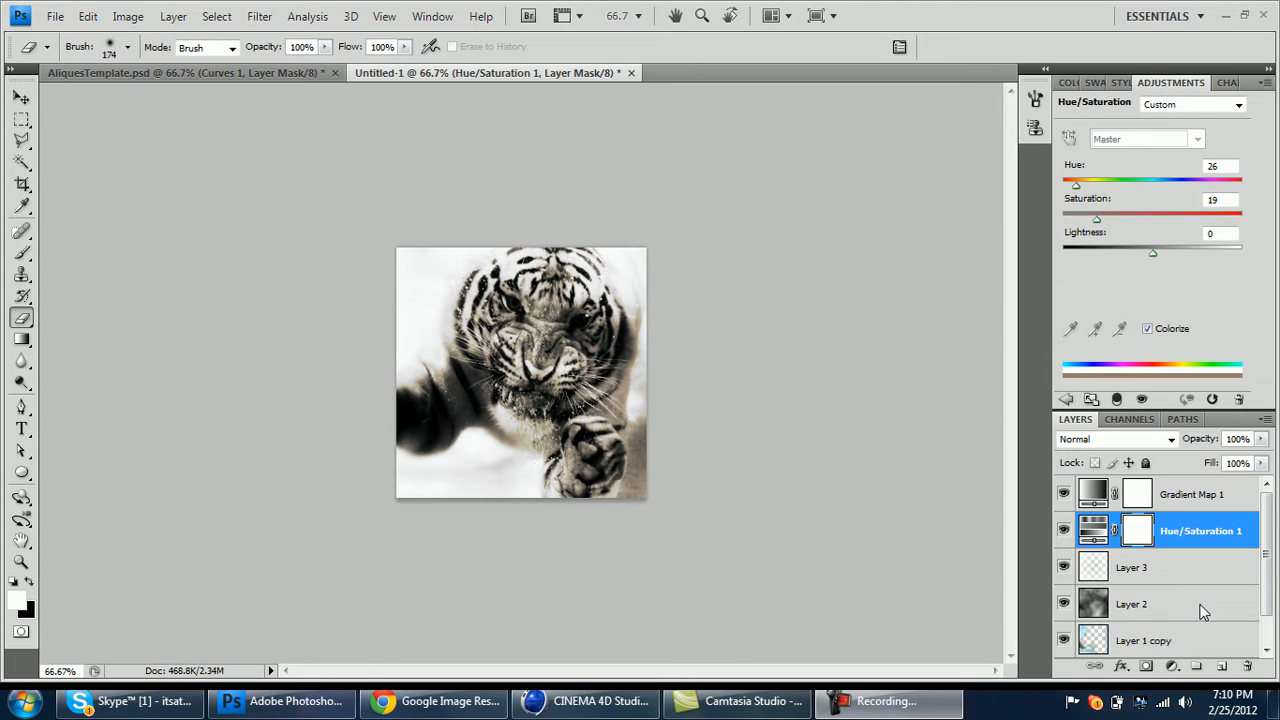
{"action": "mouse_move", "coordinate": [656, 400]}
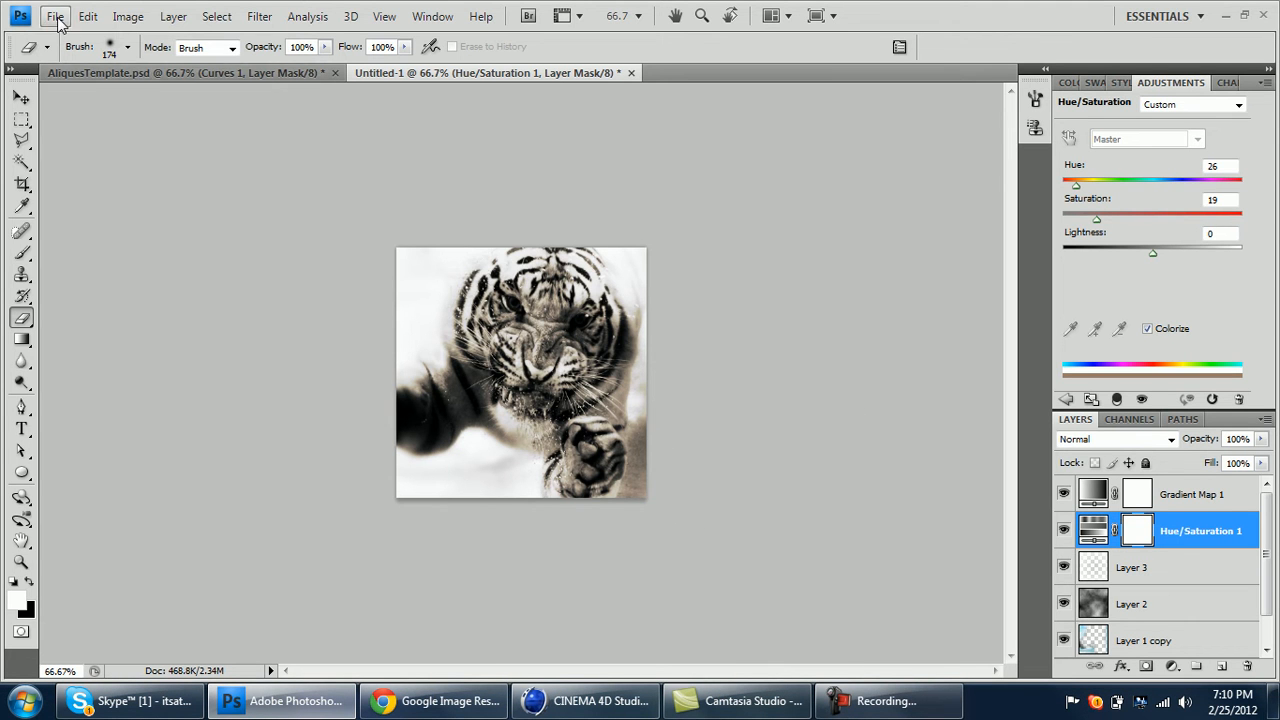
- Create a new 400×400 pixel transparent square document
{"action": "left_click", "coordinate": [54, 16]}
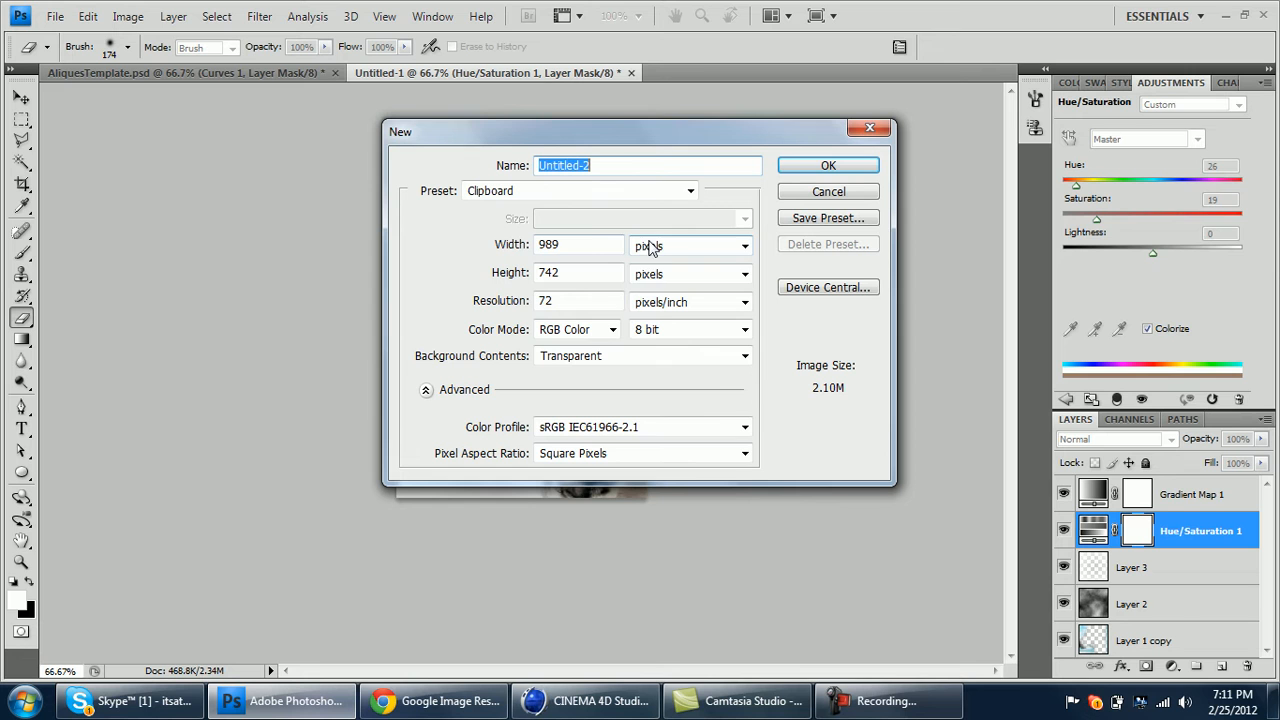
{"action": "left_click", "coordinate": [578, 244]}
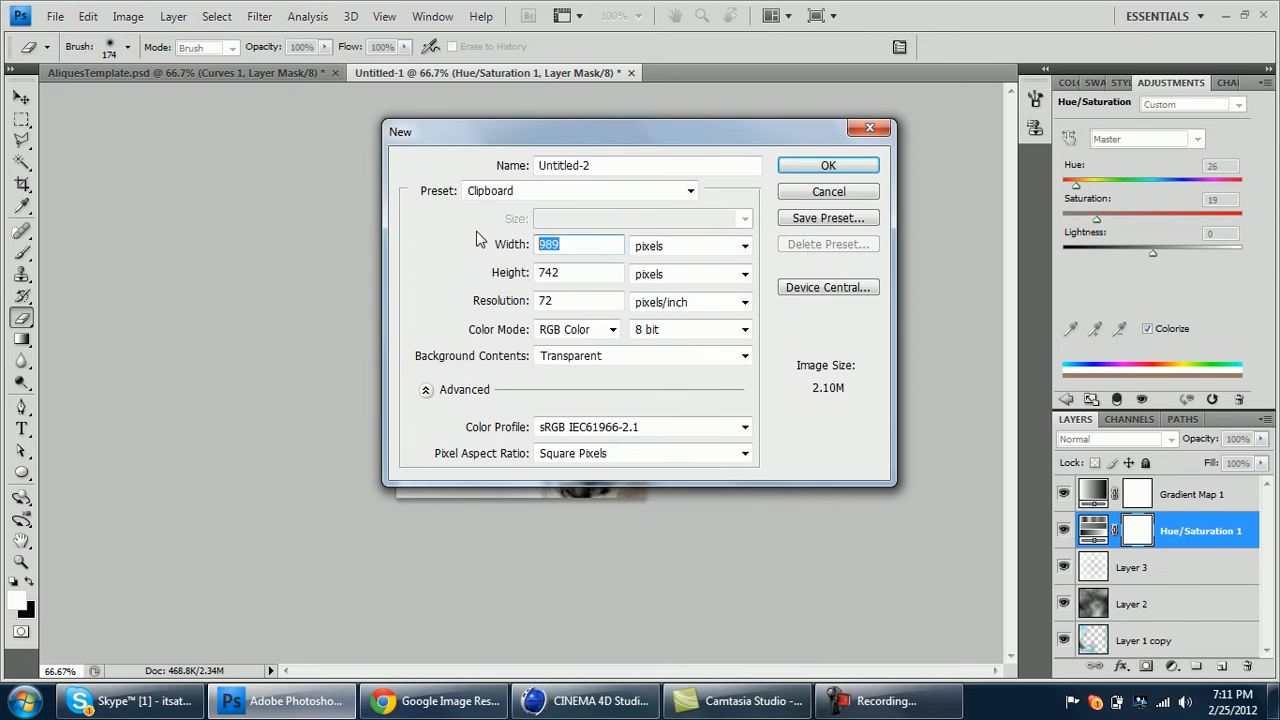
{"action": "type", "text": "4"}
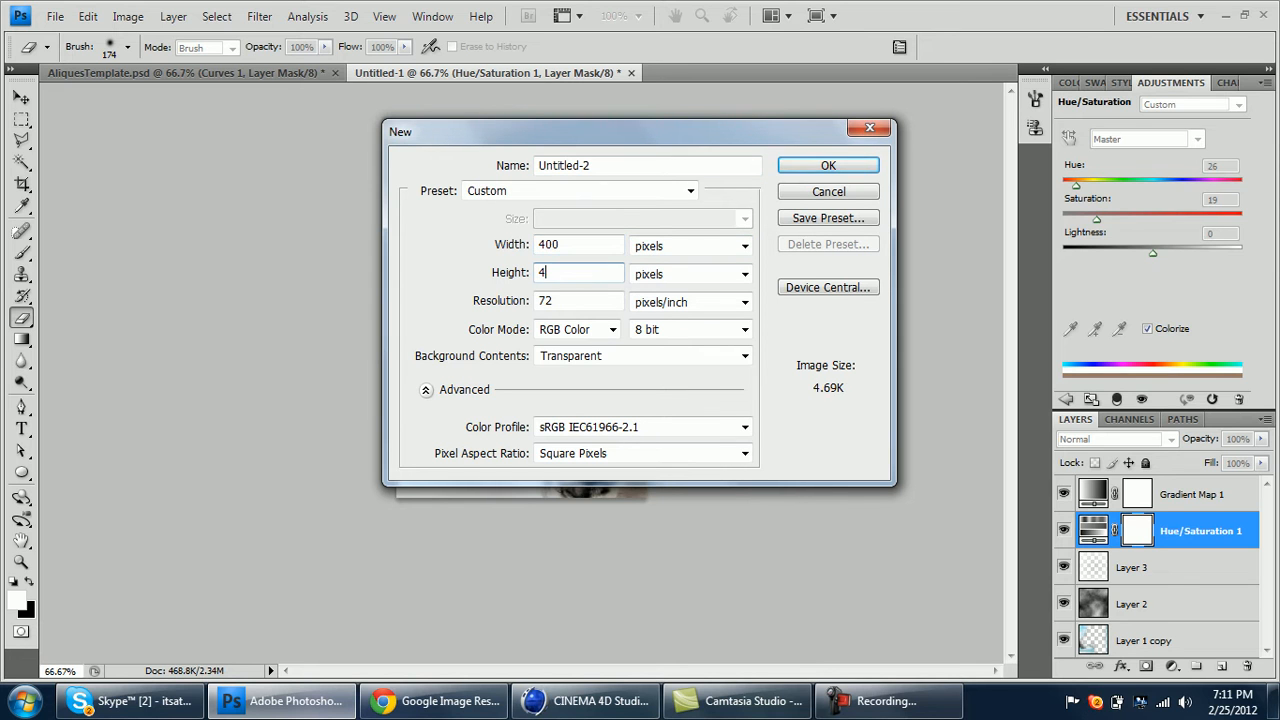
{"action": "left_click", "coordinate": [828, 164]}
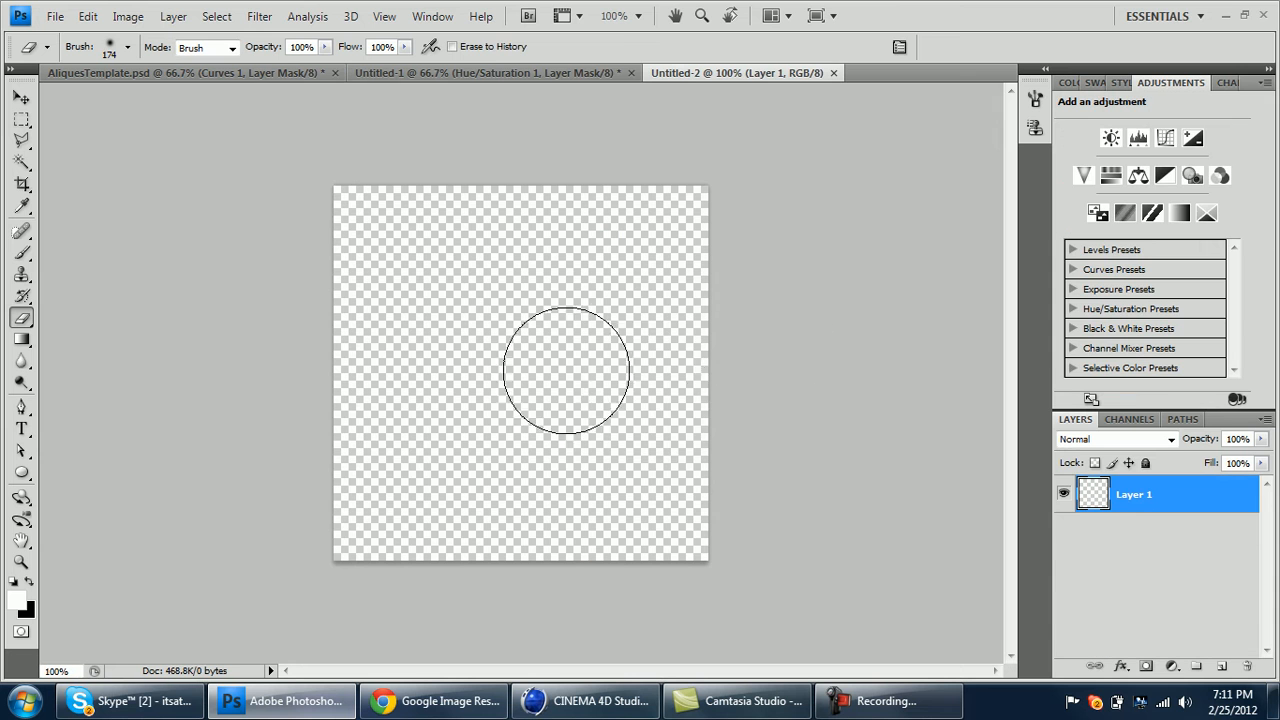
- Paste the tiger photo and scale it with Free Transform to fill the square canvas
{"action": "left_click", "coordinate": [22, 96]}
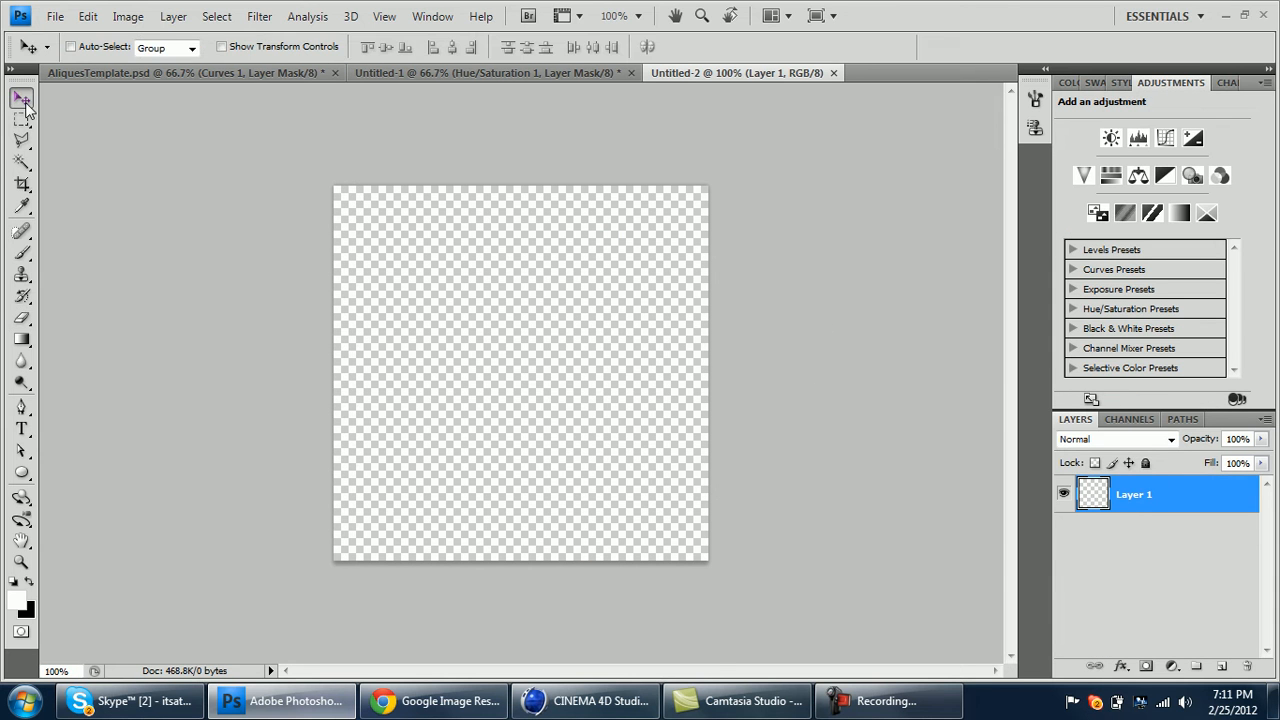
{"action": "left_click", "coordinate": [432, 700]}
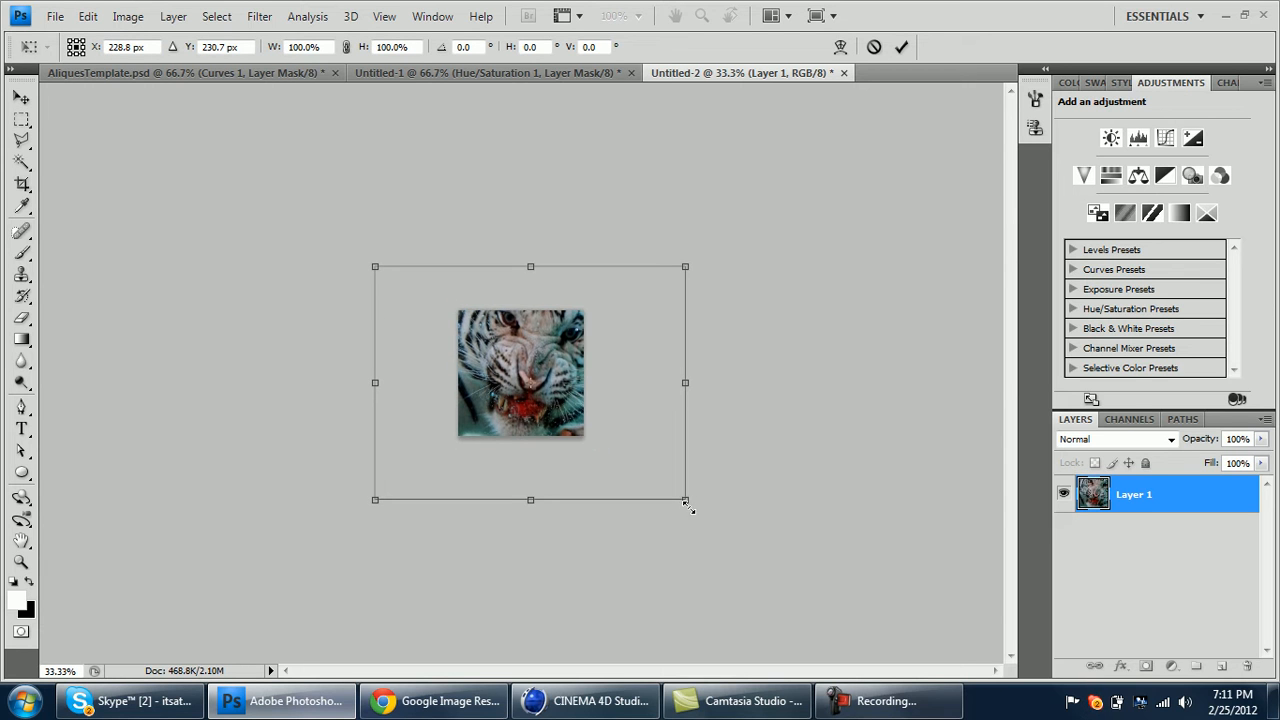
{"action": "left_click_drag", "start_coordinate": [684, 500], "coordinate": [618, 460]}
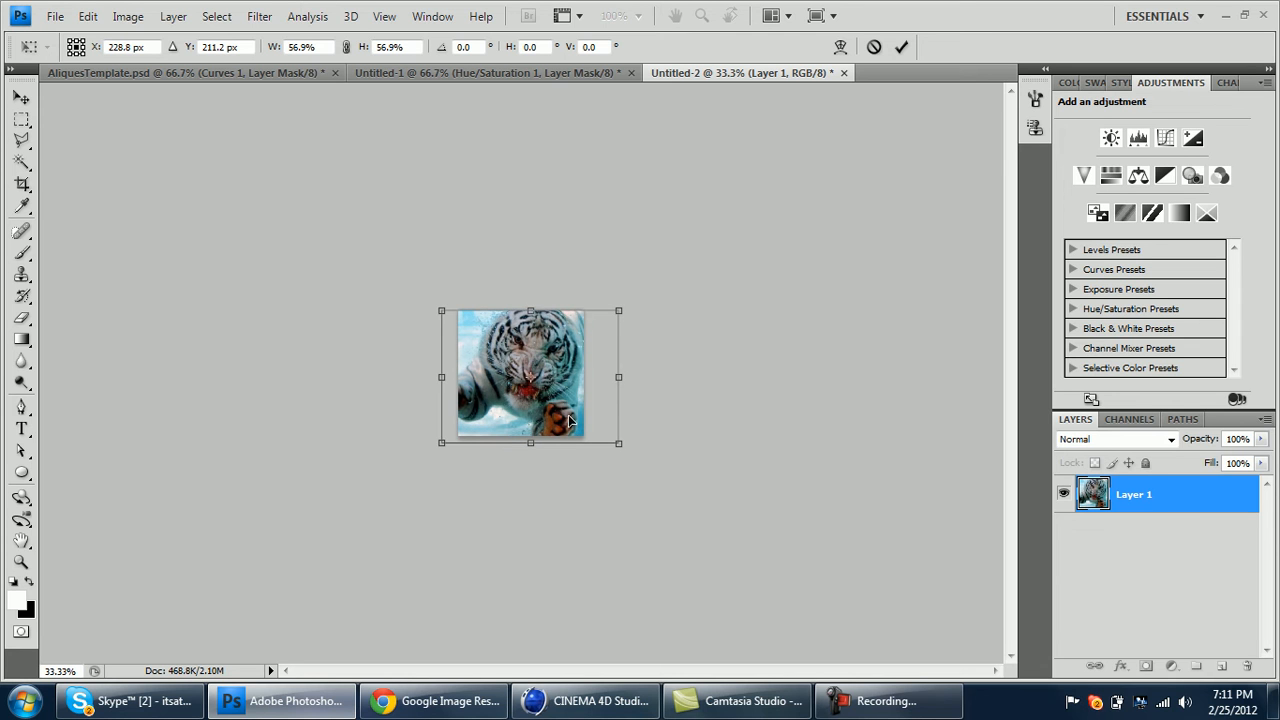
{"action": "left_click_drag", "start_coordinate": [530, 376], "coordinate": [548, 376]}
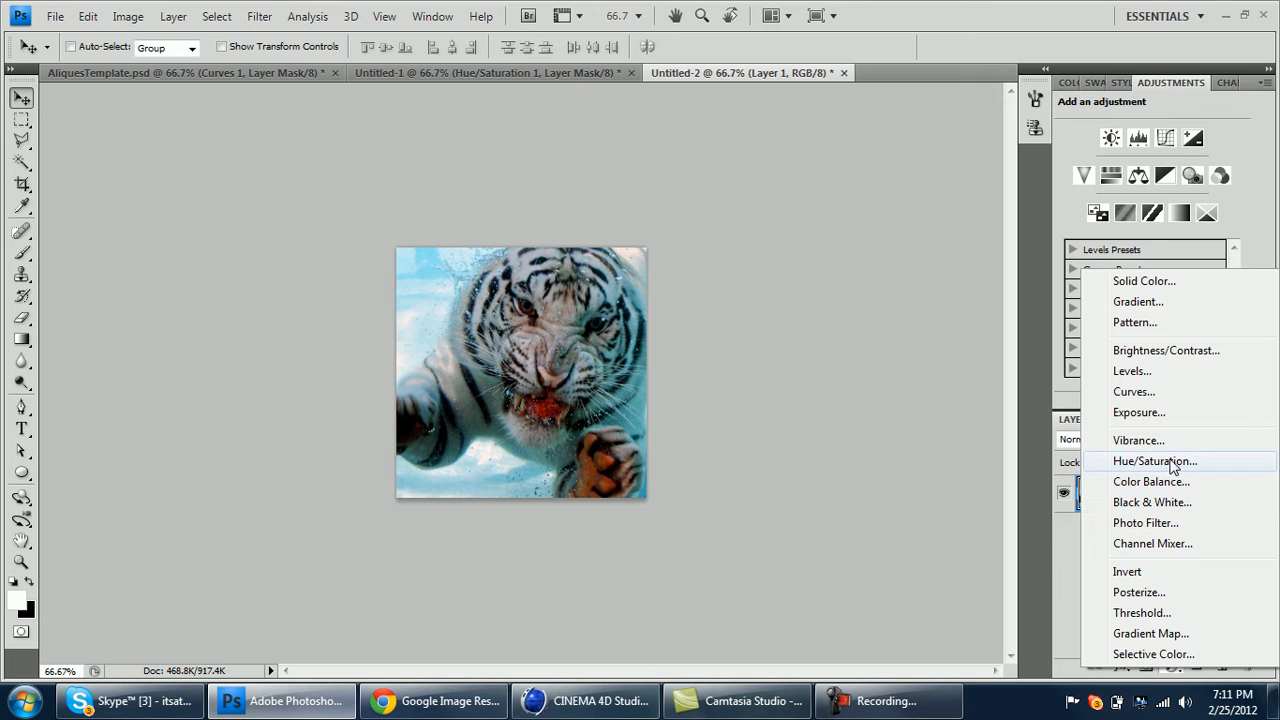
- Add a Hue/Saturation adjustment with Colorize, Hue 26 and Saturation 19 for a sepia tint
{"action": "left_click", "coordinate": [1154, 460]}
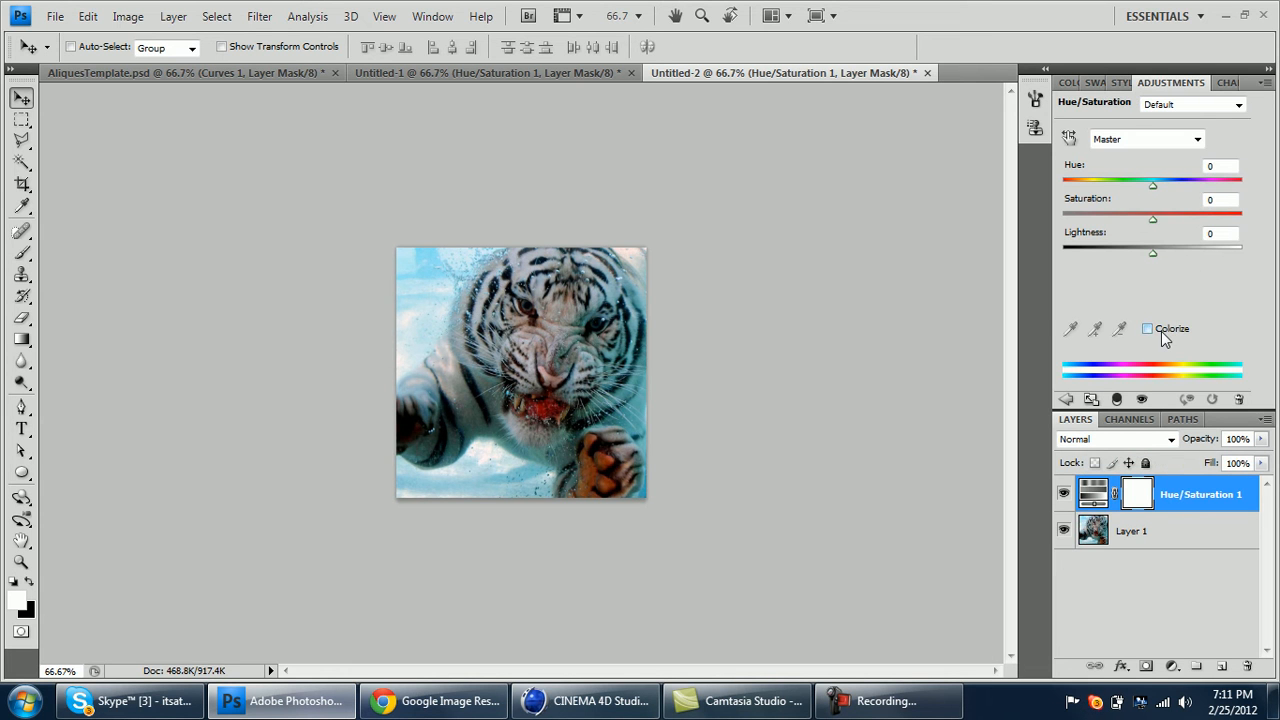
{"action": "left_click", "coordinate": [1148, 328]}
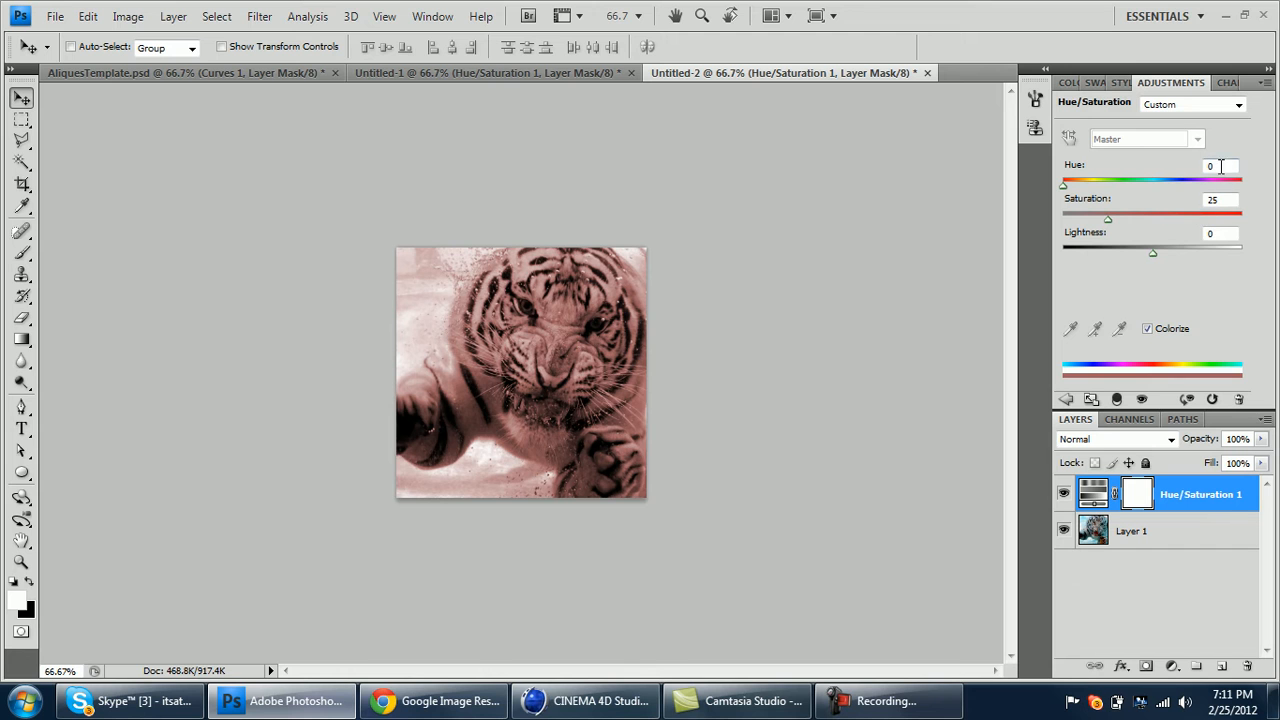
{"action": "type", "text": "26"}
{"action": "type", "text": "19"}
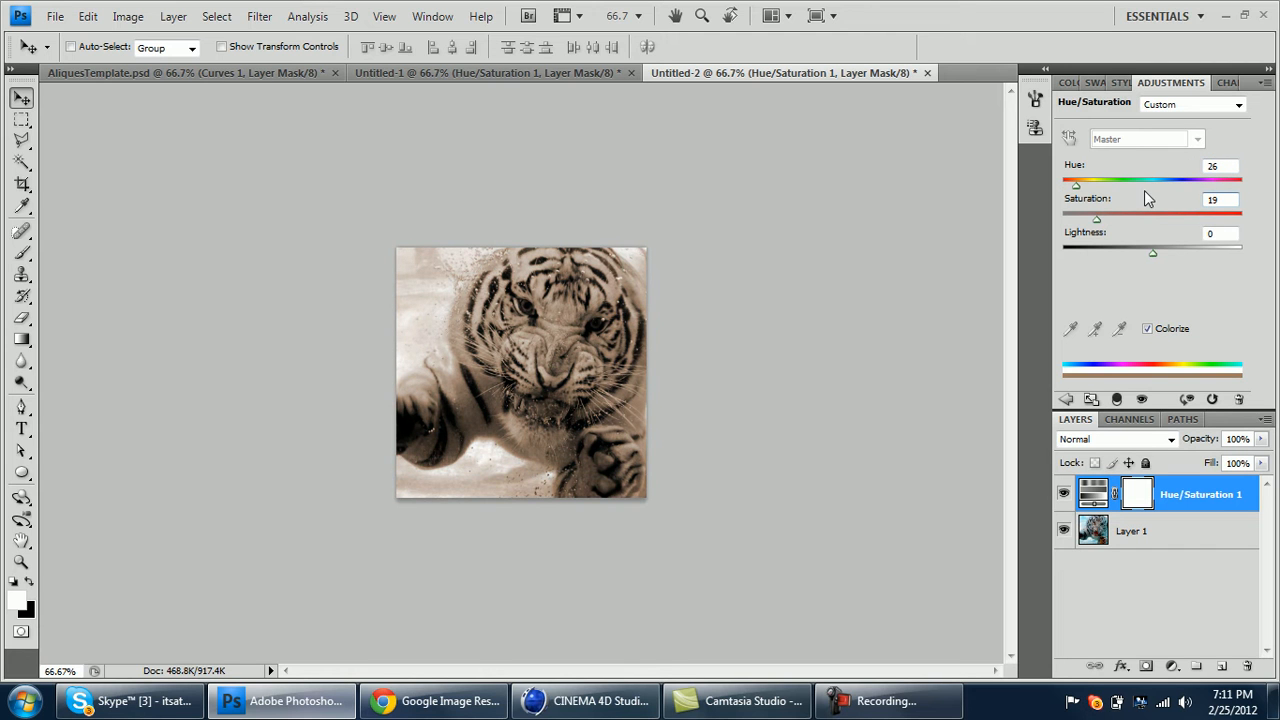
{"action": "left_click", "coordinate": [1134, 532]}
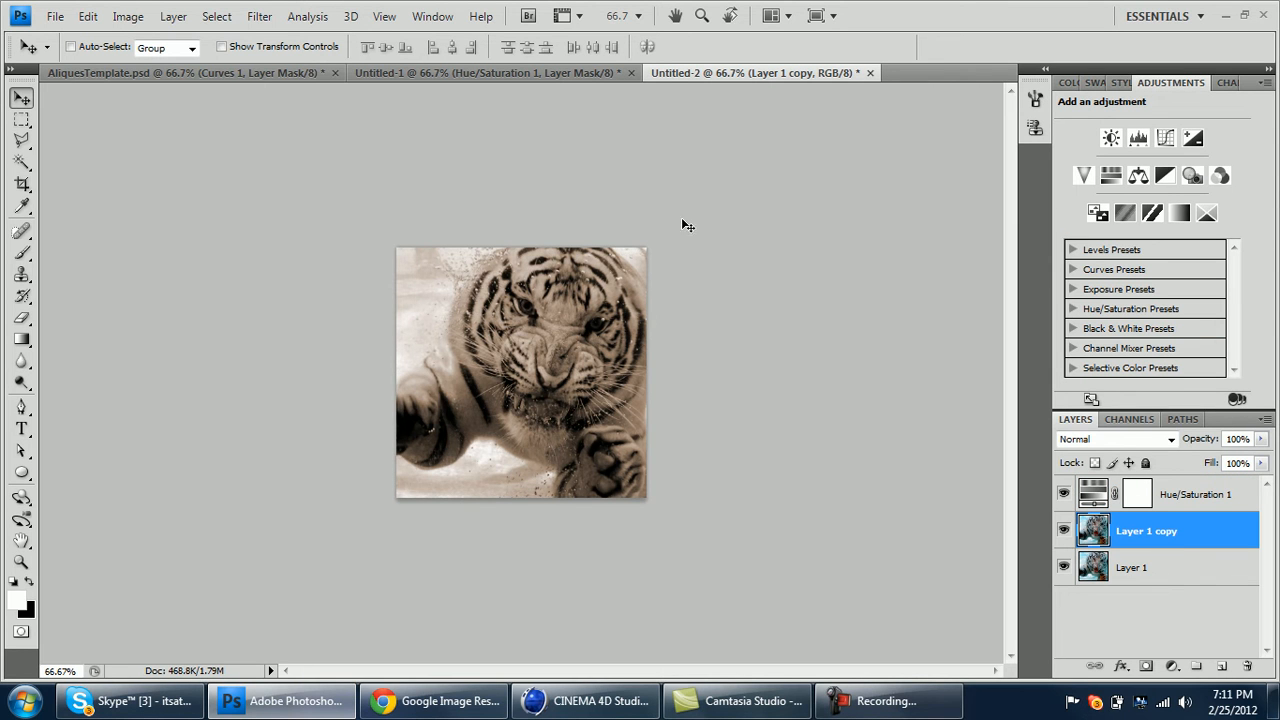
- Apply a strong Gaussian Blur to the duplicated tiger layer
{"action": "left_click", "coordinate": [260, 16]}
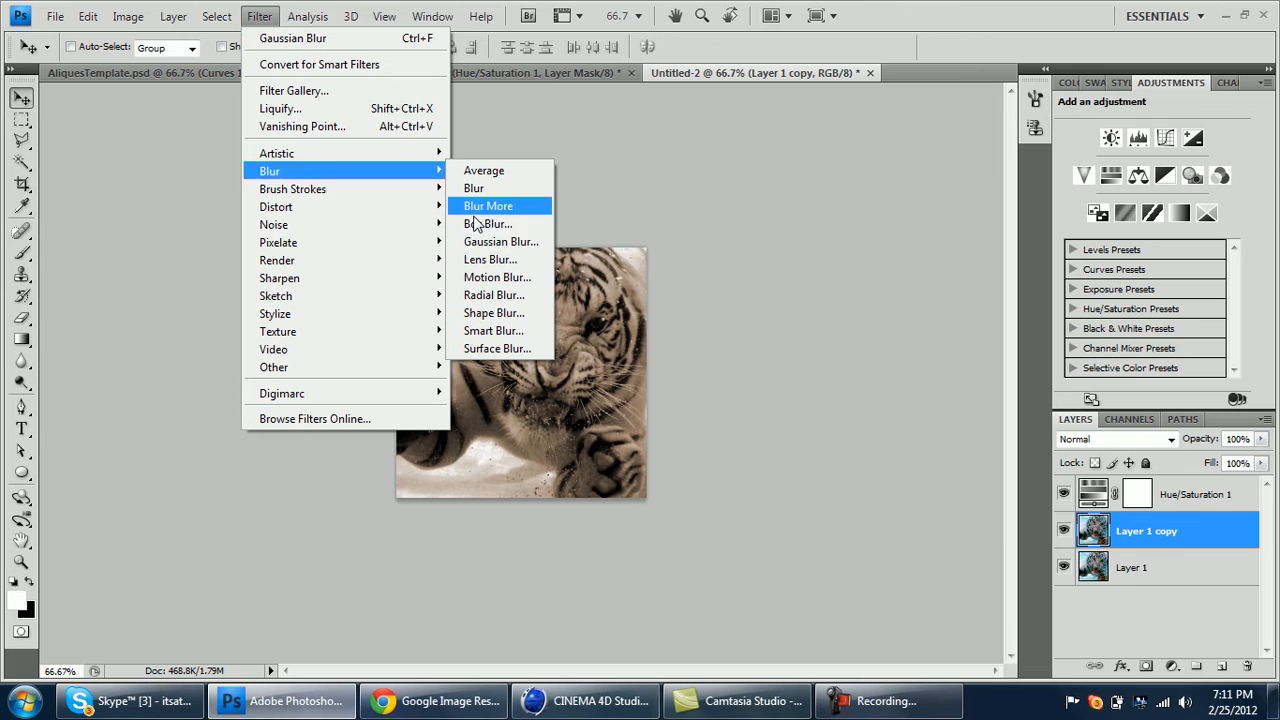
{"action": "left_click", "coordinate": [488, 224]}
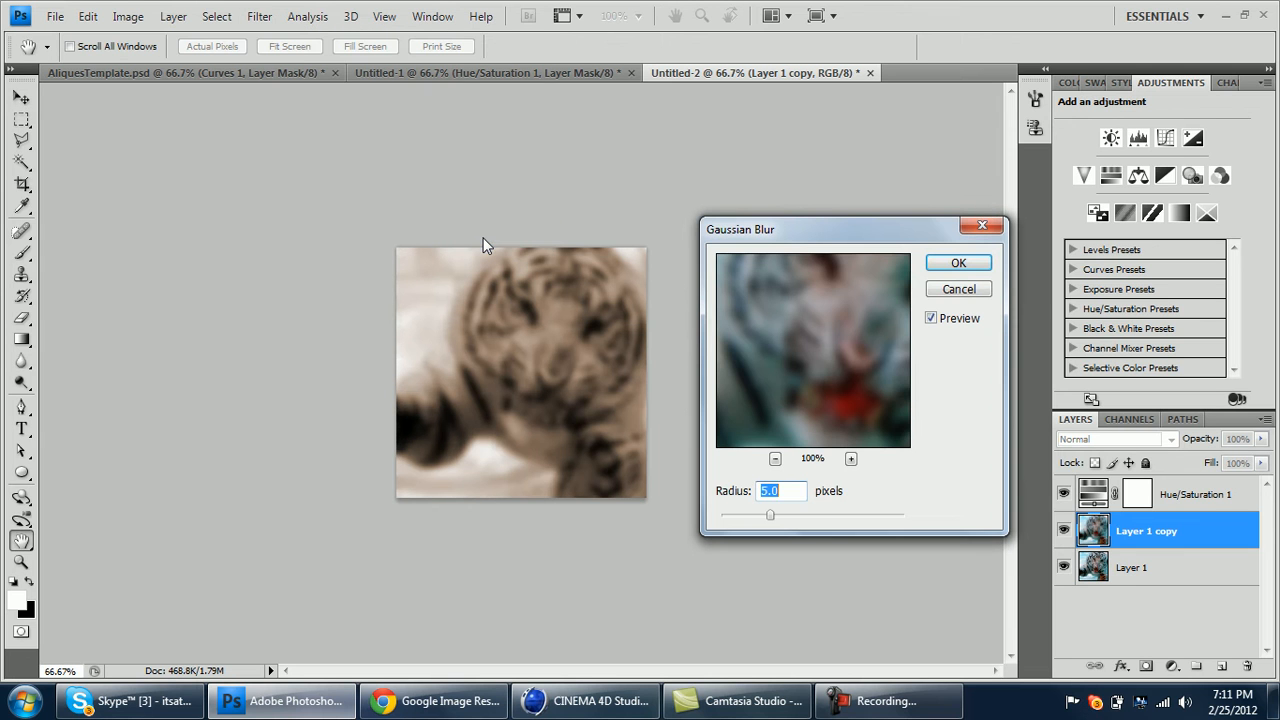
{"action": "left_click", "coordinate": [956, 262]}
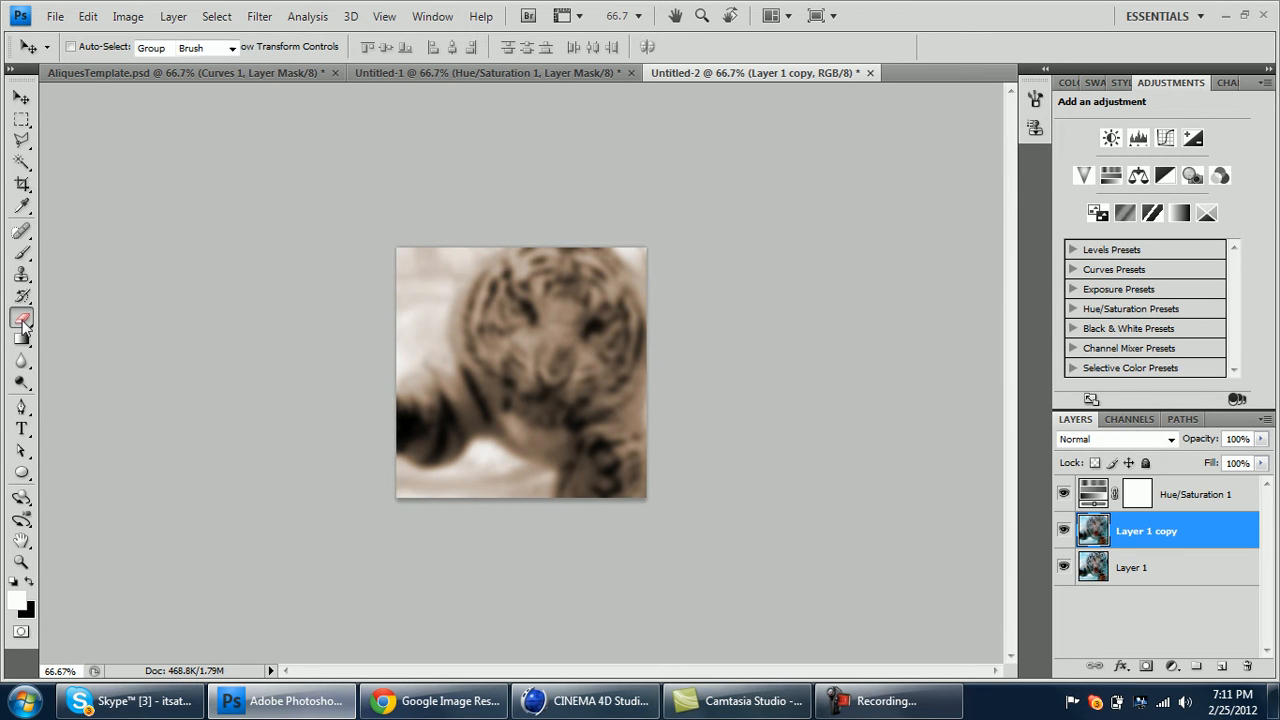
- Erase the blurred copy over the tiger's face with a large soft eraser
{"action": "left_click", "coordinate": [22, 318]}
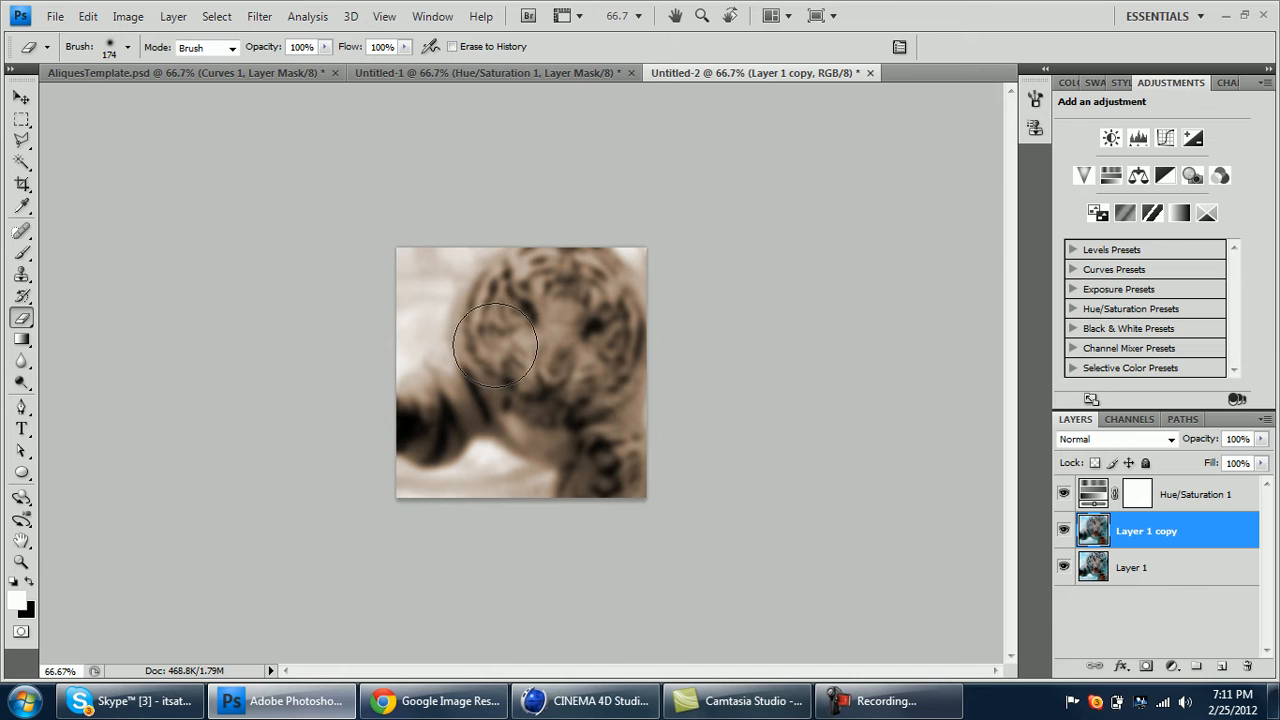
{"action": "left_click", "coordinate": [128, 46]}
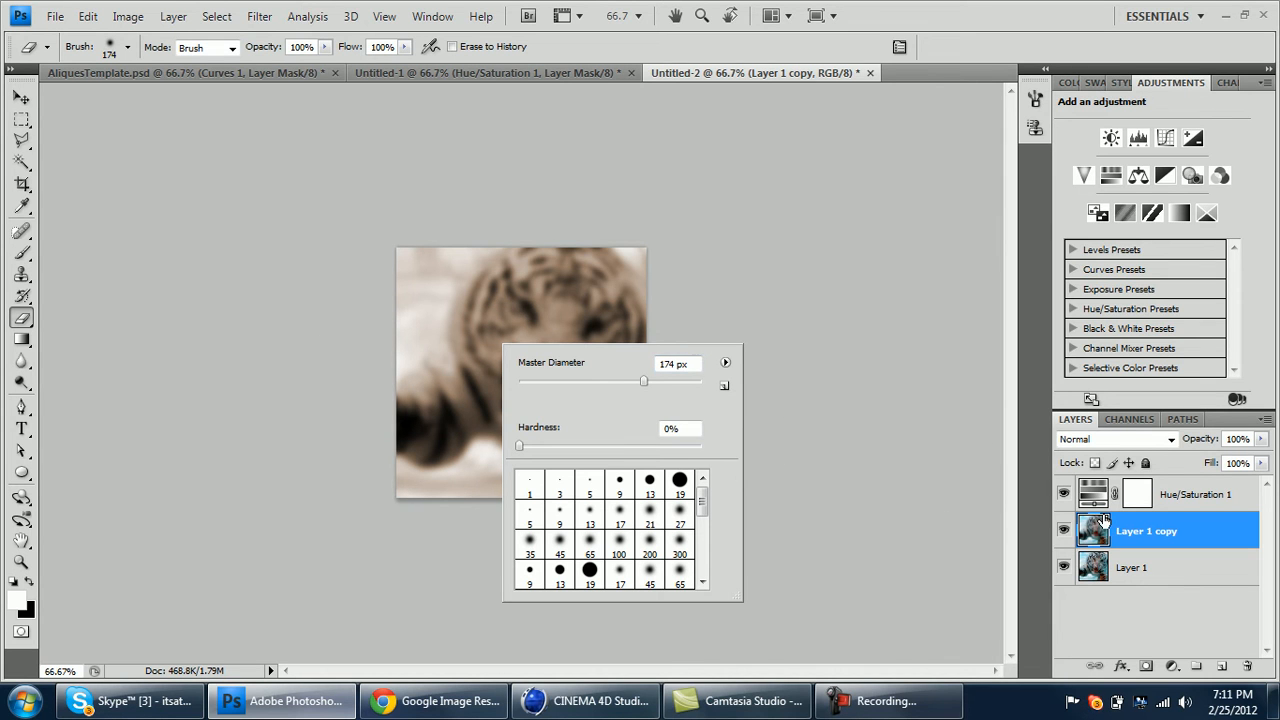
{"action": "left_click", "coordinate": [556, 368]}
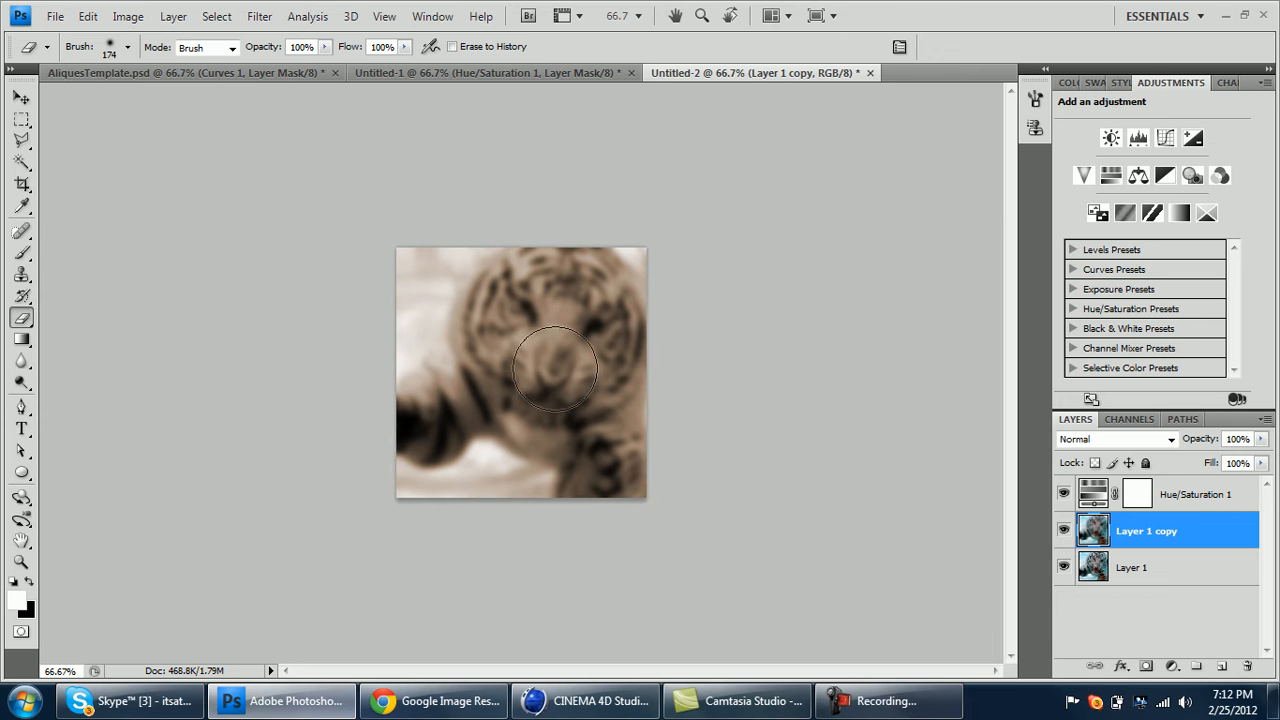
{"action": "mouse_move", "coordinate": [548, 380]}
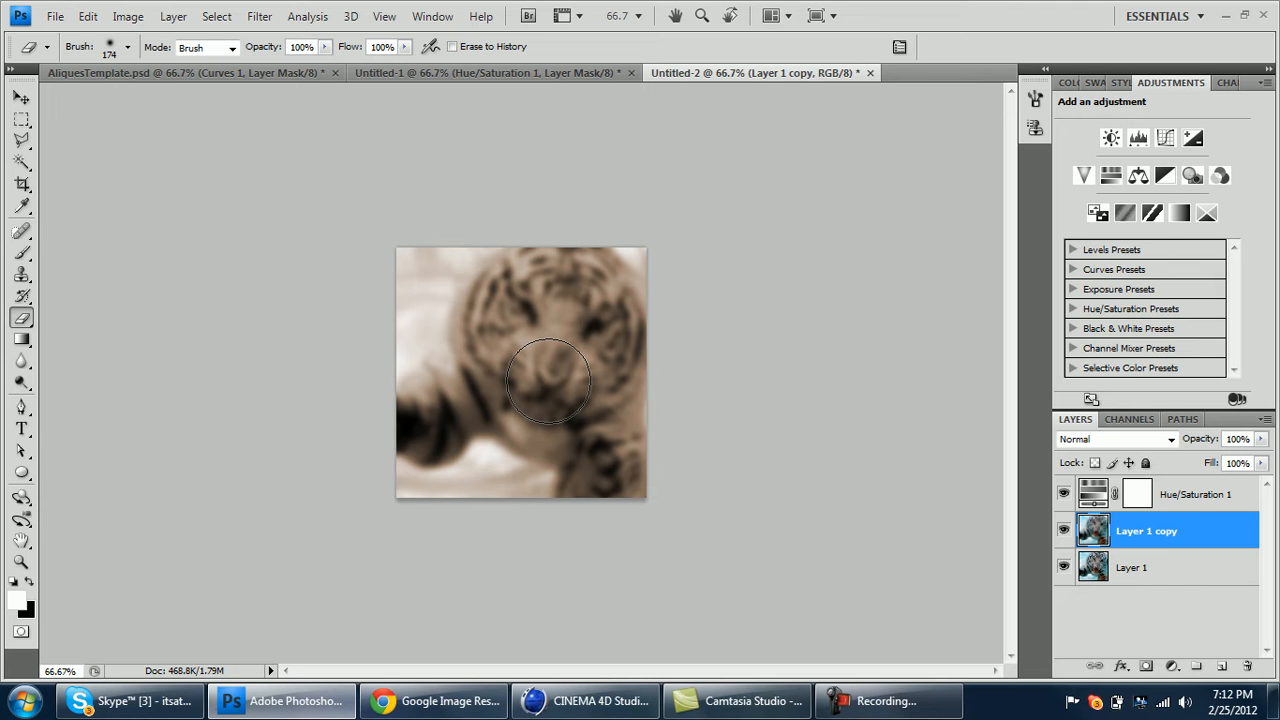
{"action": "mouse_move", "coordinate": [516, 358]}
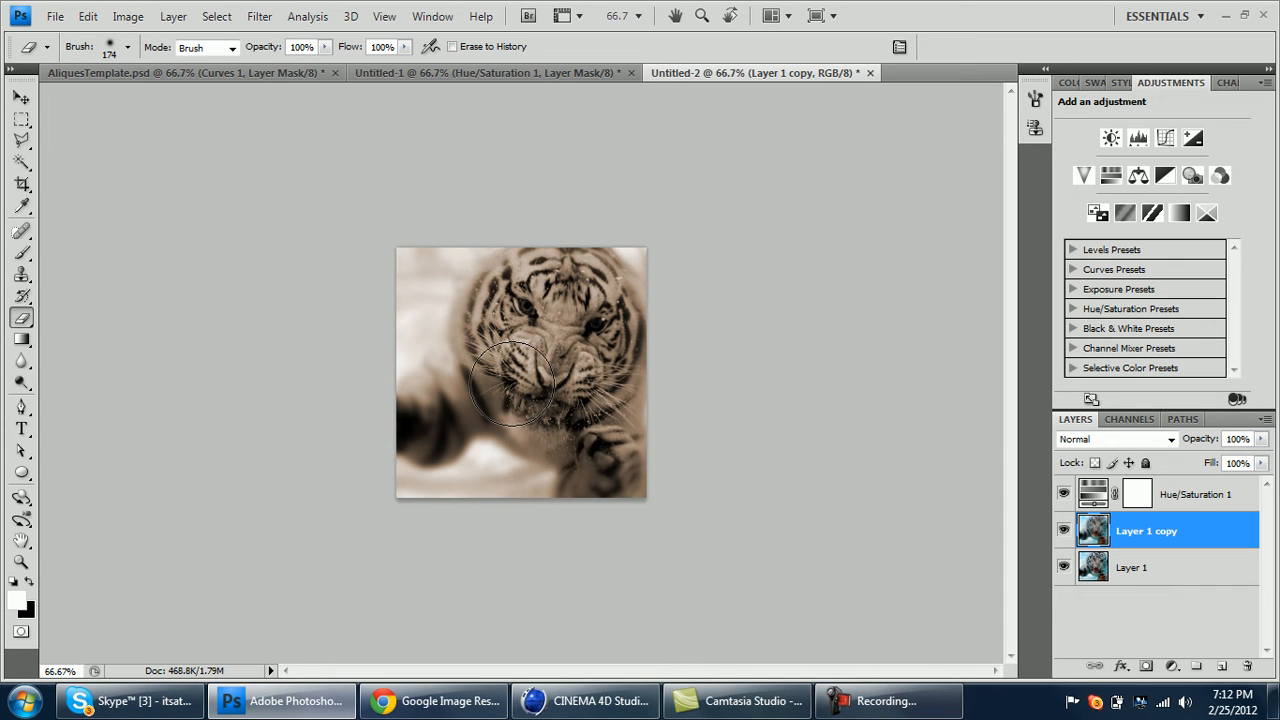
{"action": "left_click_drag", "start_coordinate": [520, 384], "coordinate": [544, 350]}
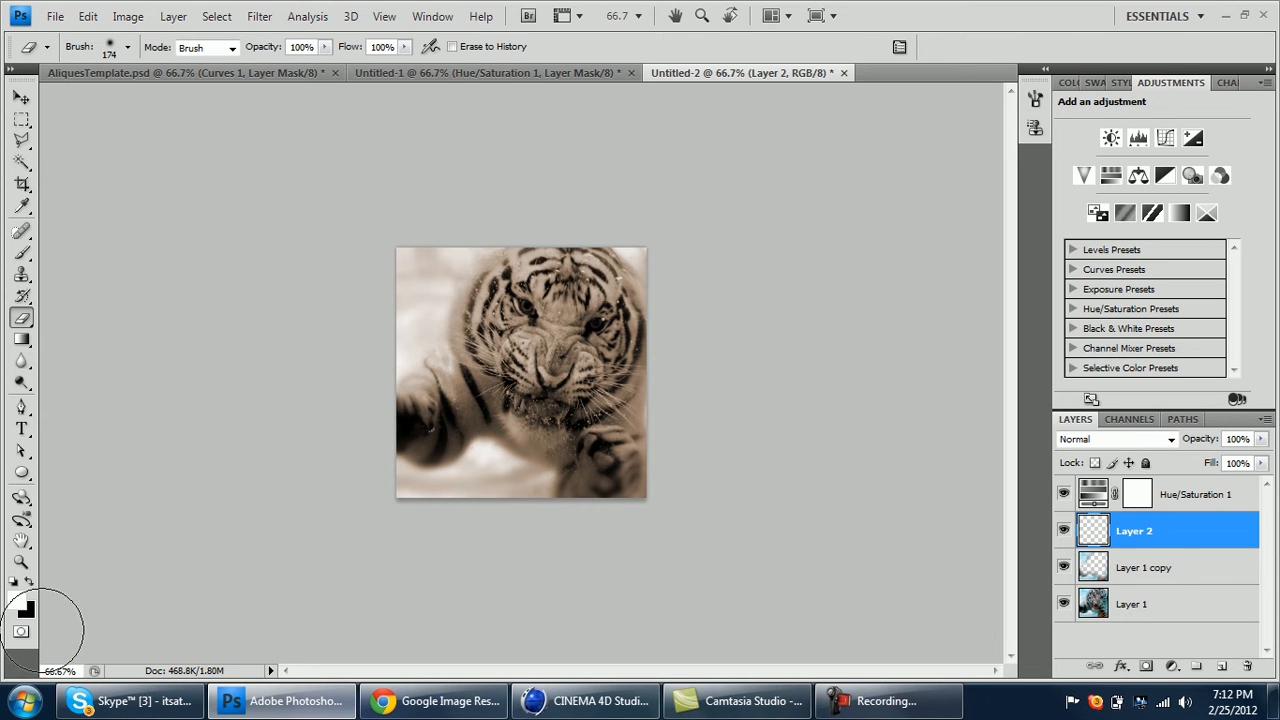
- Render a Clouds texture on Layer 2 and blend it as Overlay
{"action": "left_click", "coordinate": [260, 16]}
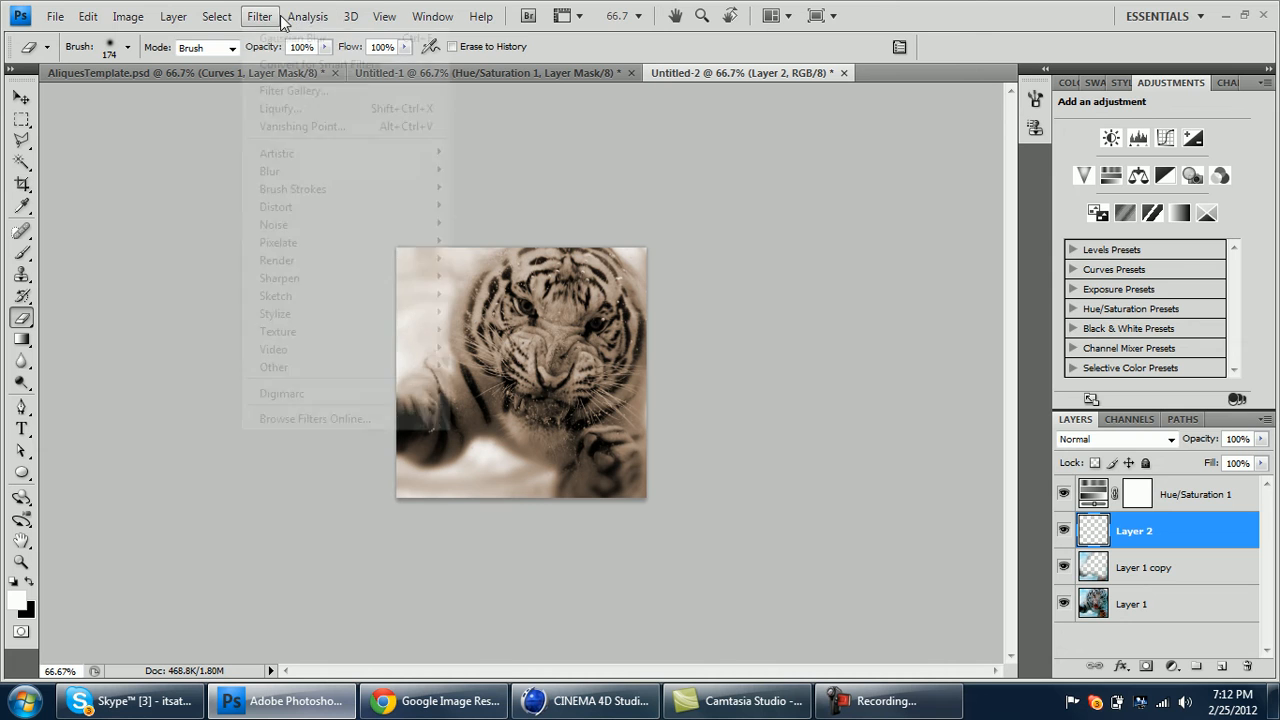
{"action": "mouse_move", "coordinate": [276, 260]}
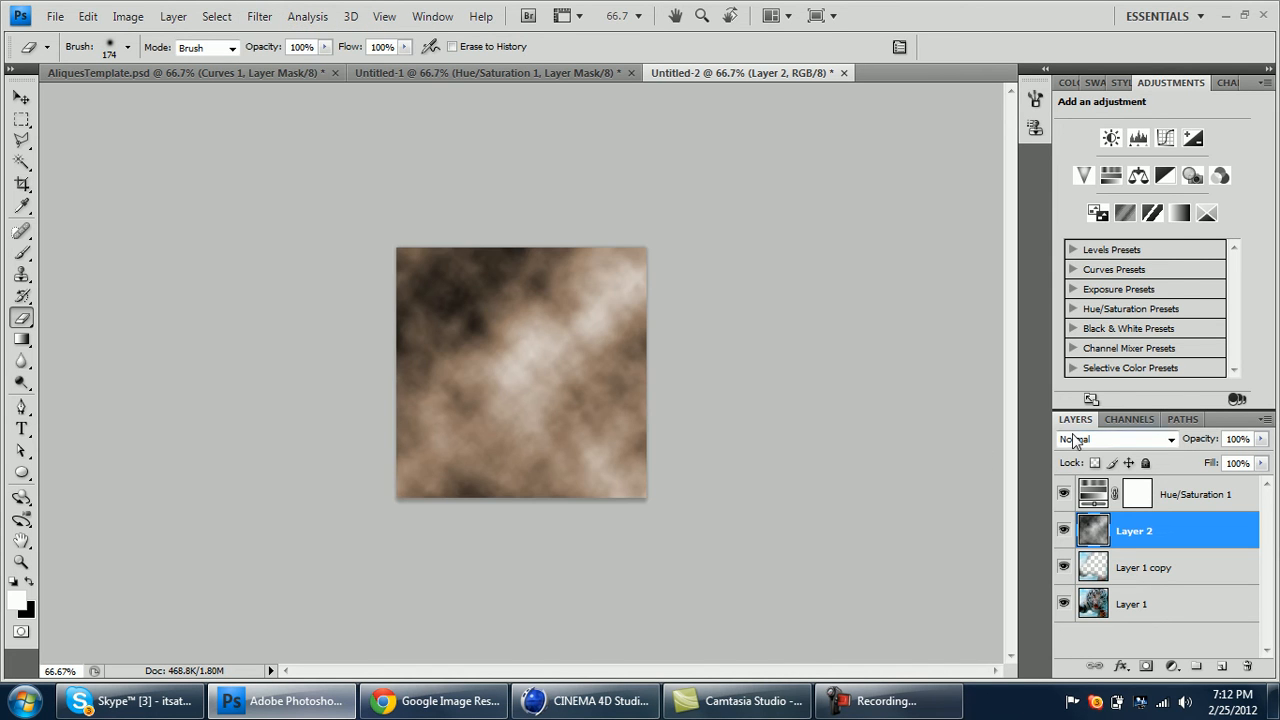
{"action": "left_click", "coordinate": [1112, 440]}
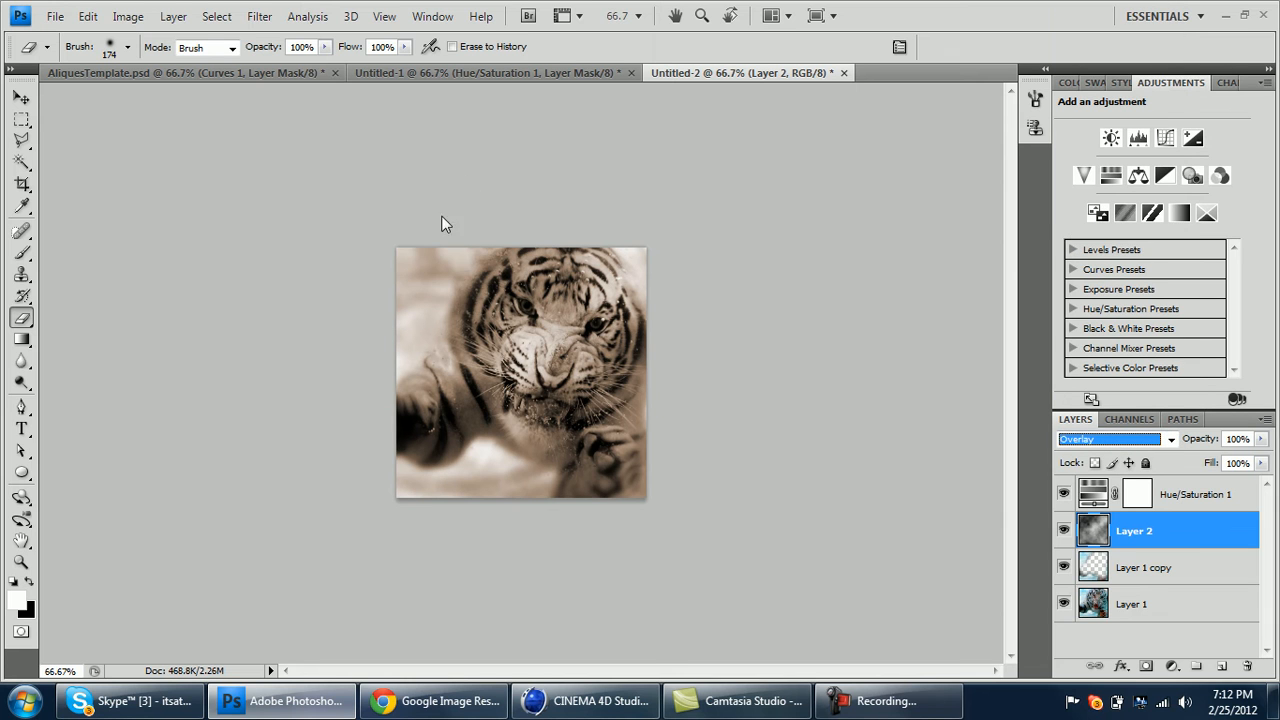
{"action": "left_click", "coordinate": [22, 96]}
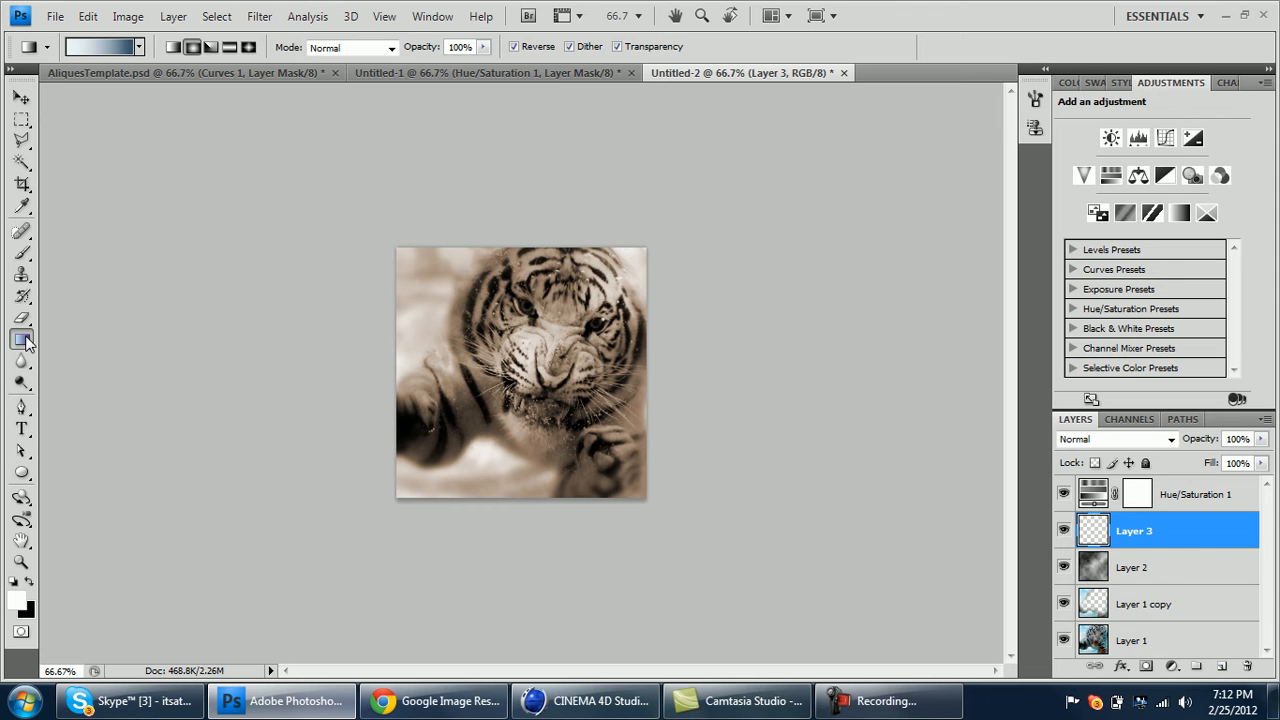
- Drag a radial Foreground-to-Transparent white gradient from the centre on Layer 3
{"action": "left_click", "coordinate": [100, 46]}
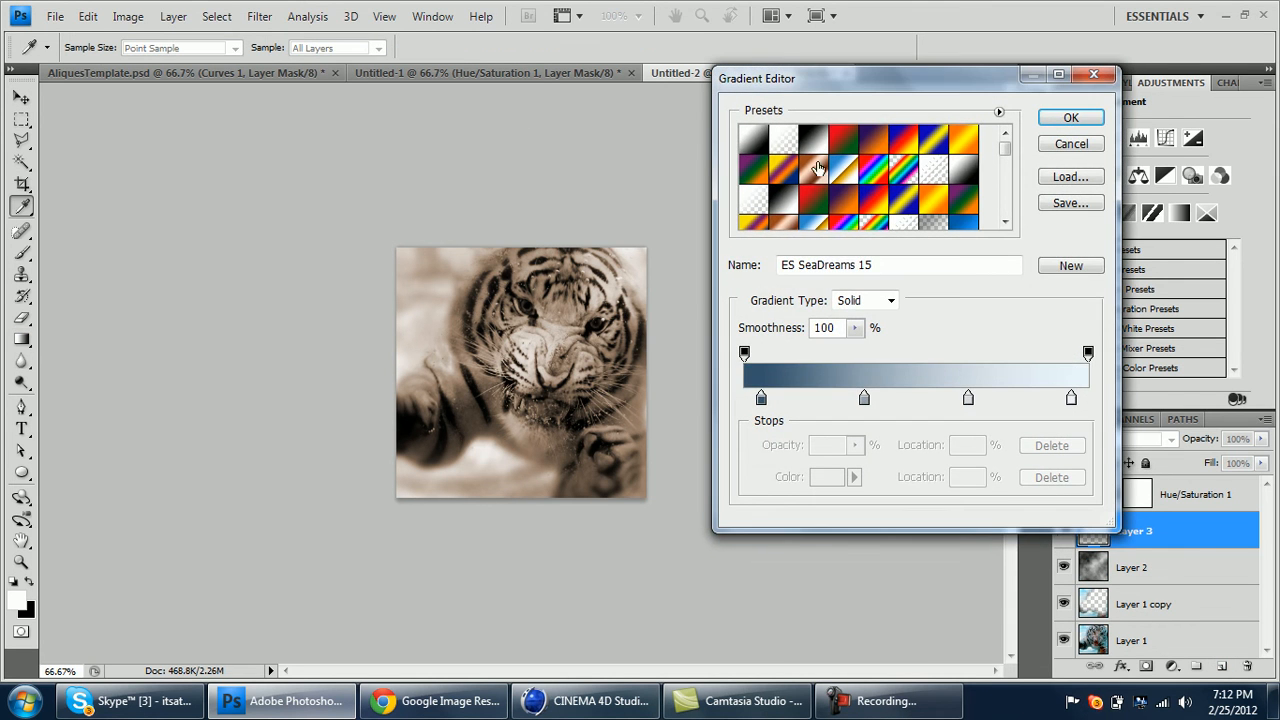
{"action": "left_click", "coordinate": [784, 140]}
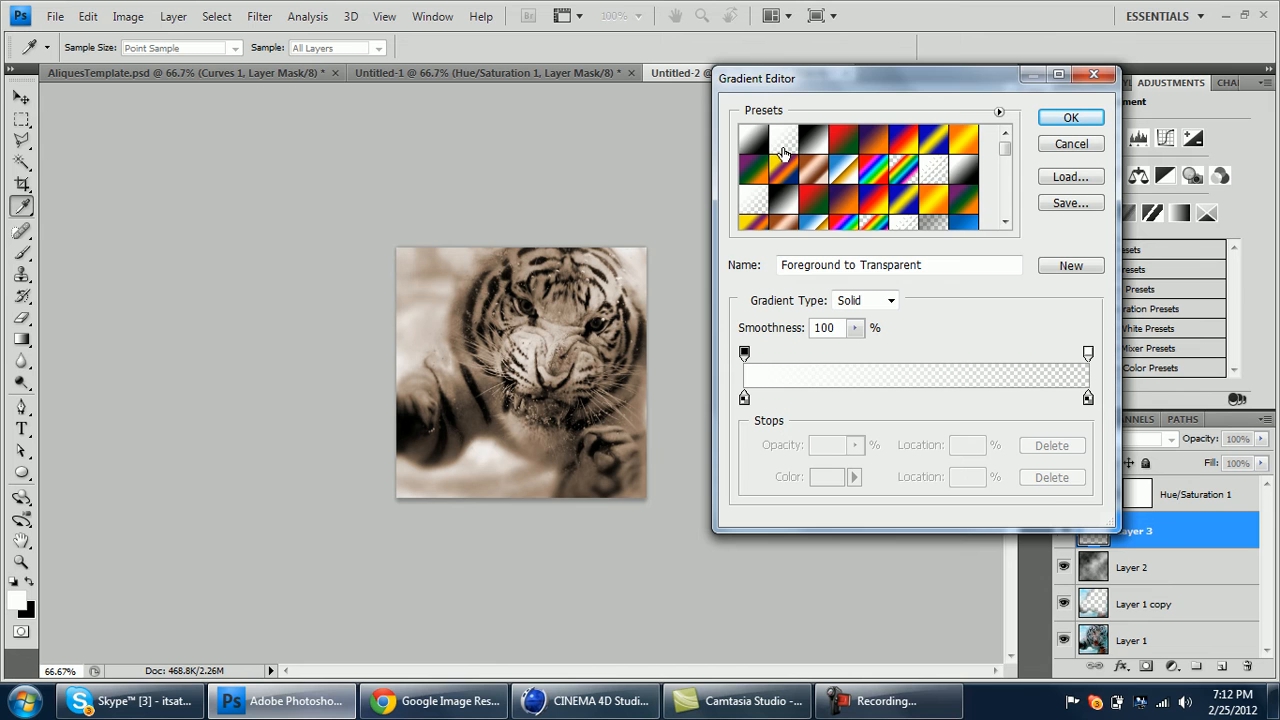
{"action": "left_click", "coordinate": [1070, 116]}
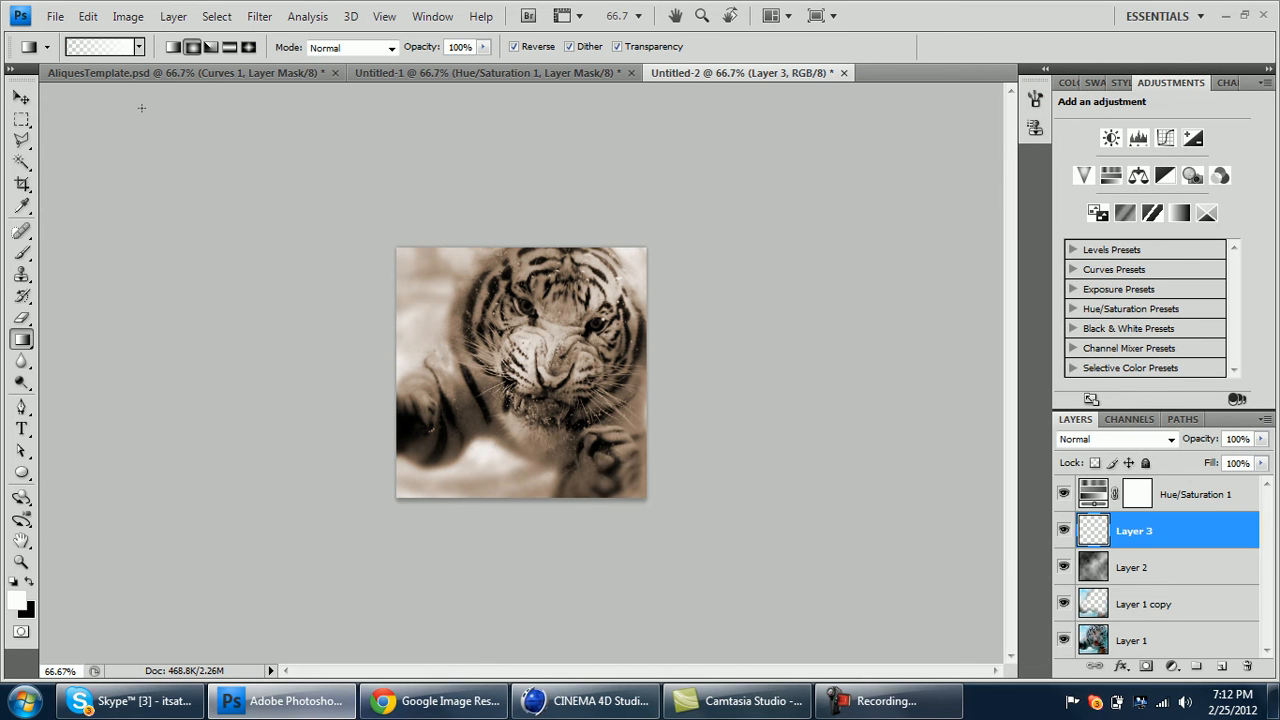
{"action": "left_click", "coordinate": [192, 48]}
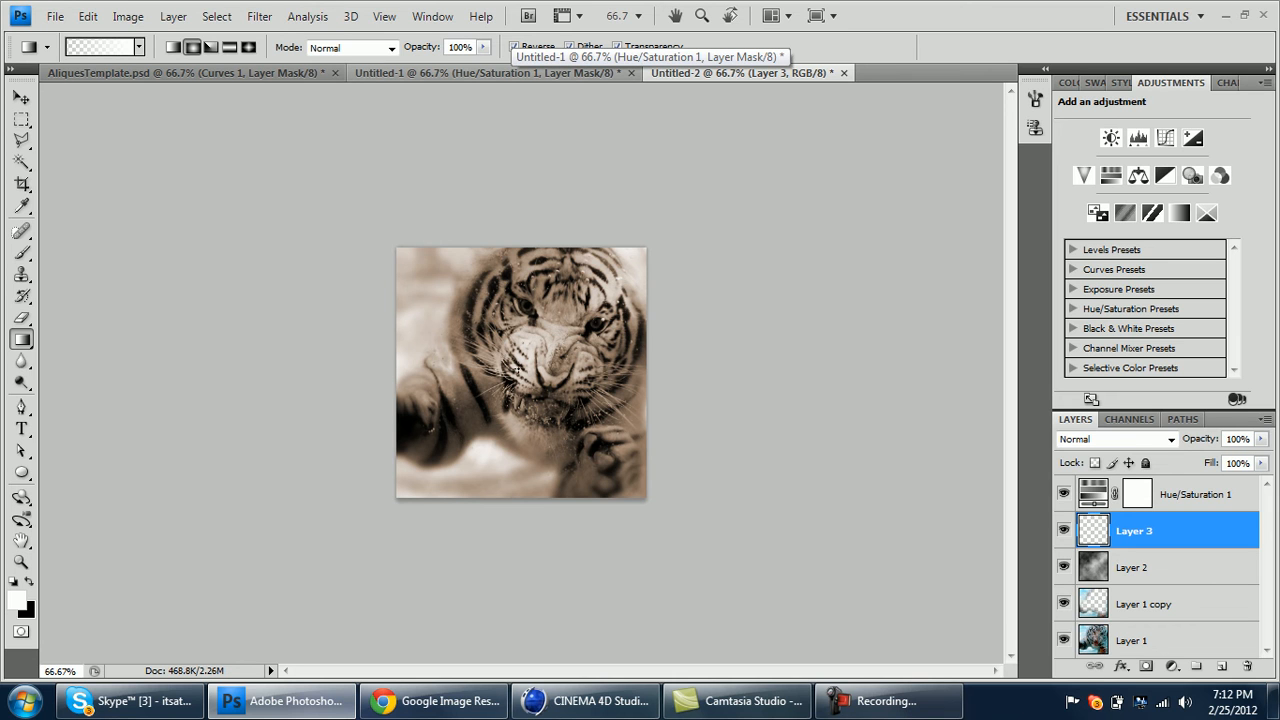
{"action": "left_click_drag", "start_coordinate": [516, 368], "coordinate": [664, 238]}
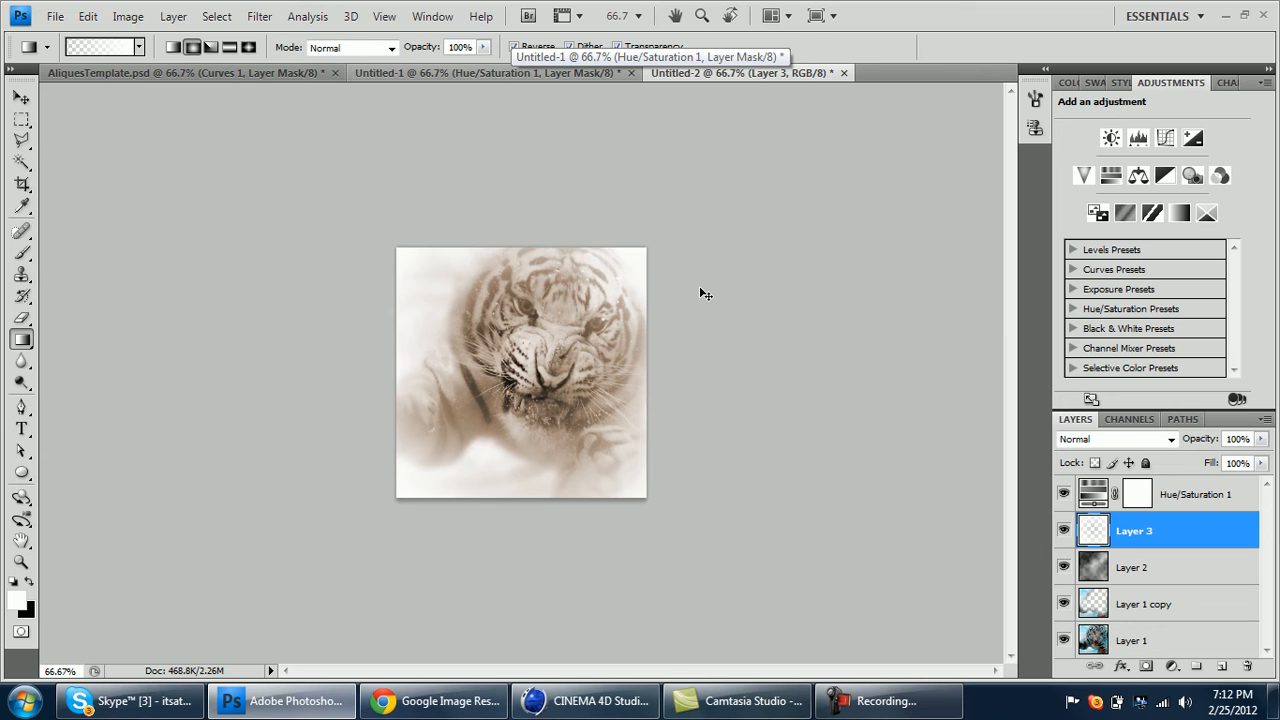
- Enlarge the vignette with Free Transform so less white covers the tiger
{"action": "key", "text": "ctrl+t"}
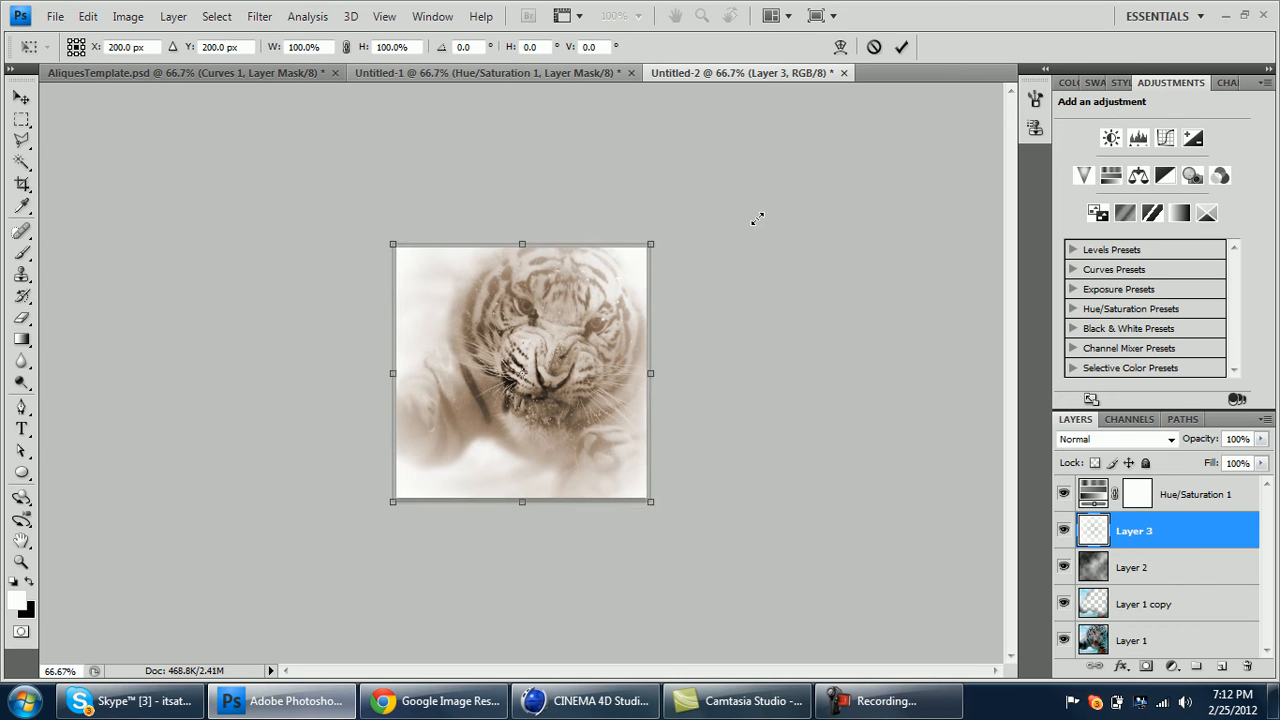
{"action": "left_click_drag", "start_coordinate": [650, 244], "coordinate": [704, 192]}
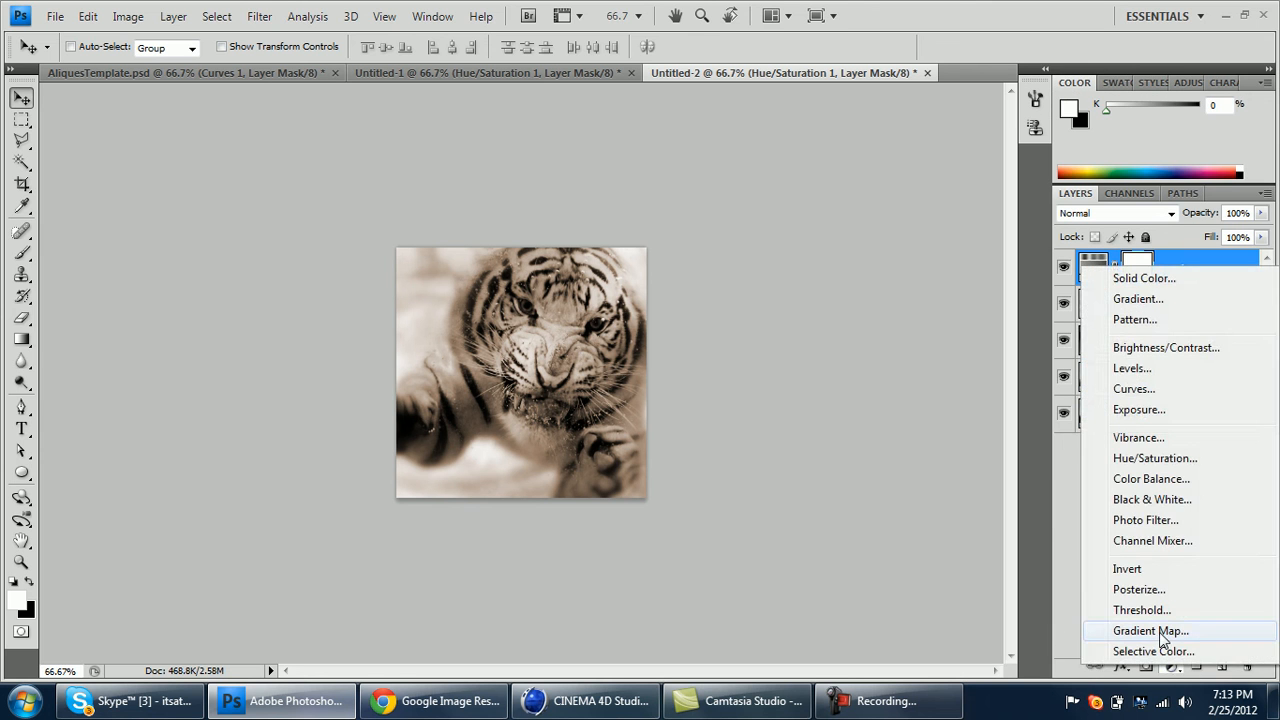
- Add an ES SeaDreams 15 Gradient Map adjustment blended as Overlay at 90% opacity
{"action": "left_click", "coordinate": [1150, 630]}
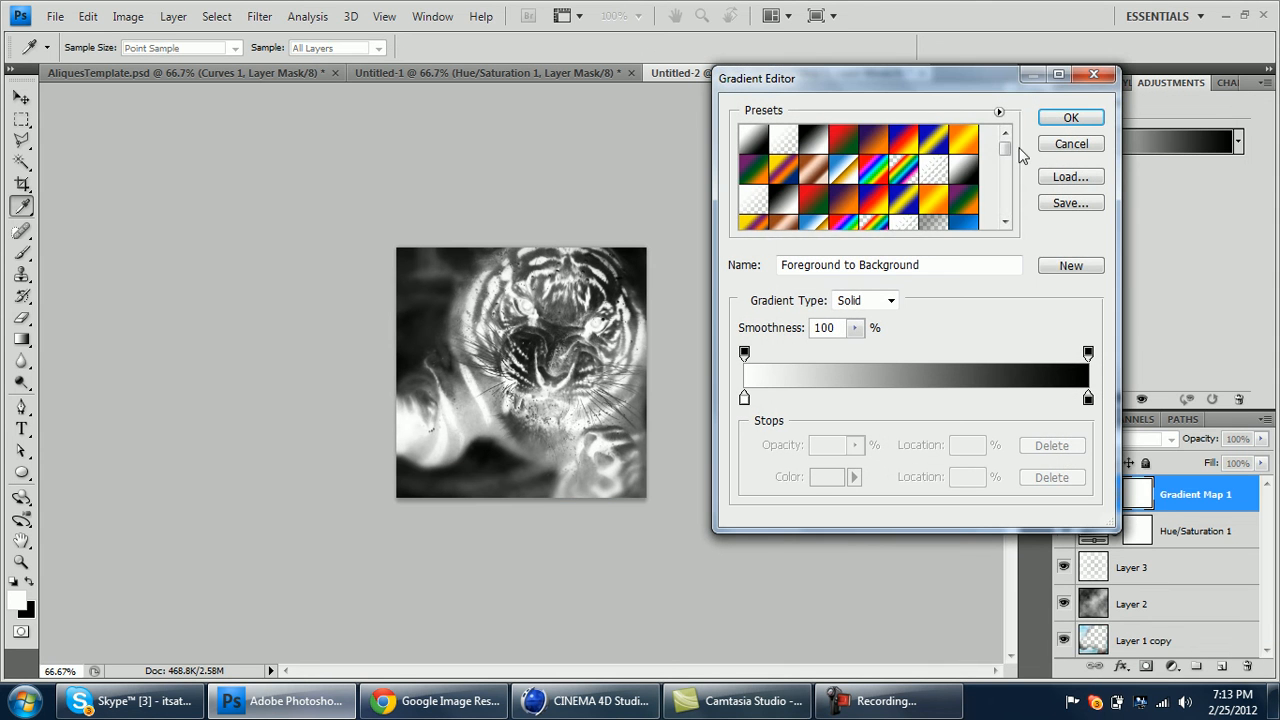
{"action": "left_click", "coordinate": [864, 216]}
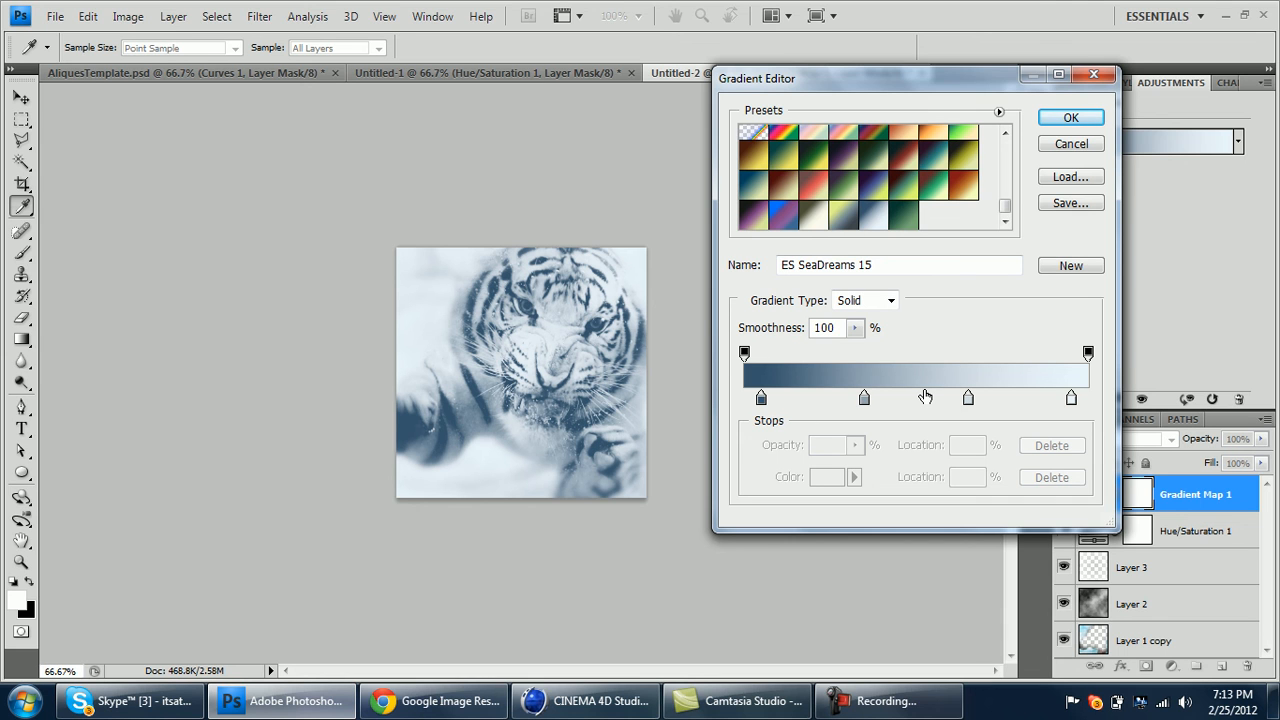
{"action": "mouse_move", "coordinate": [924, 396]}
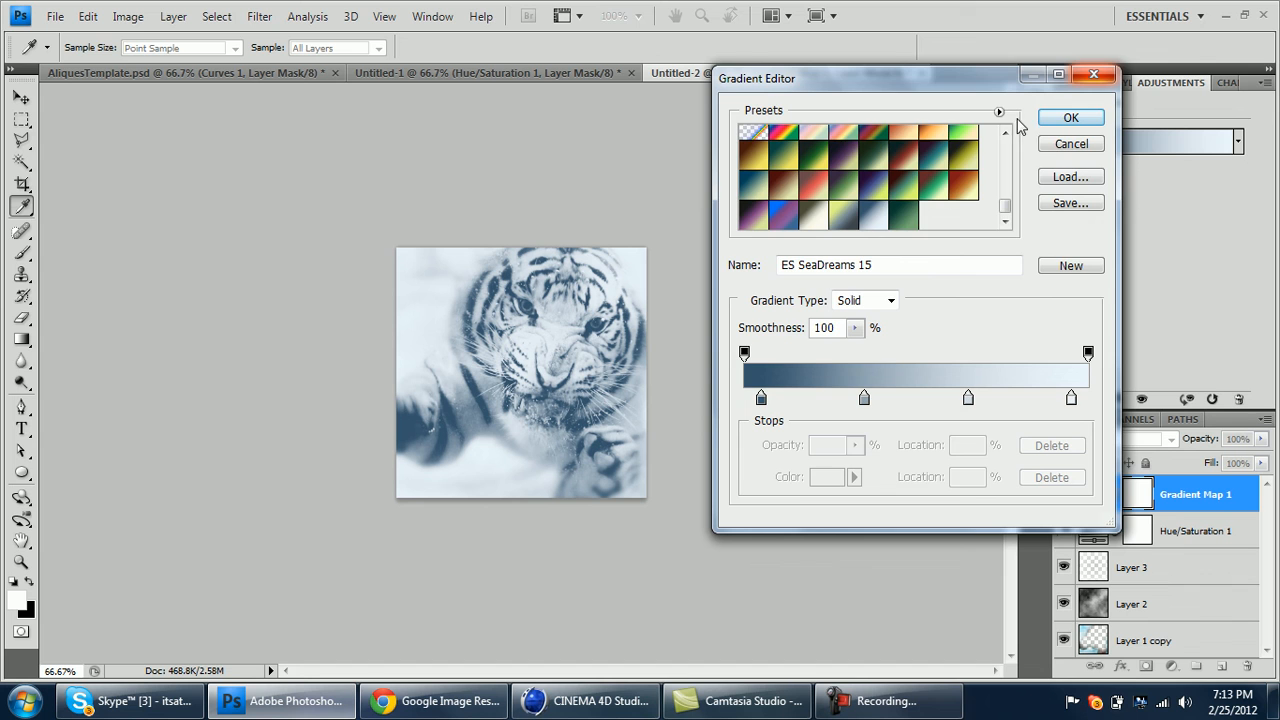
{"action": "left_click", "coordinate": [1070, 116]}
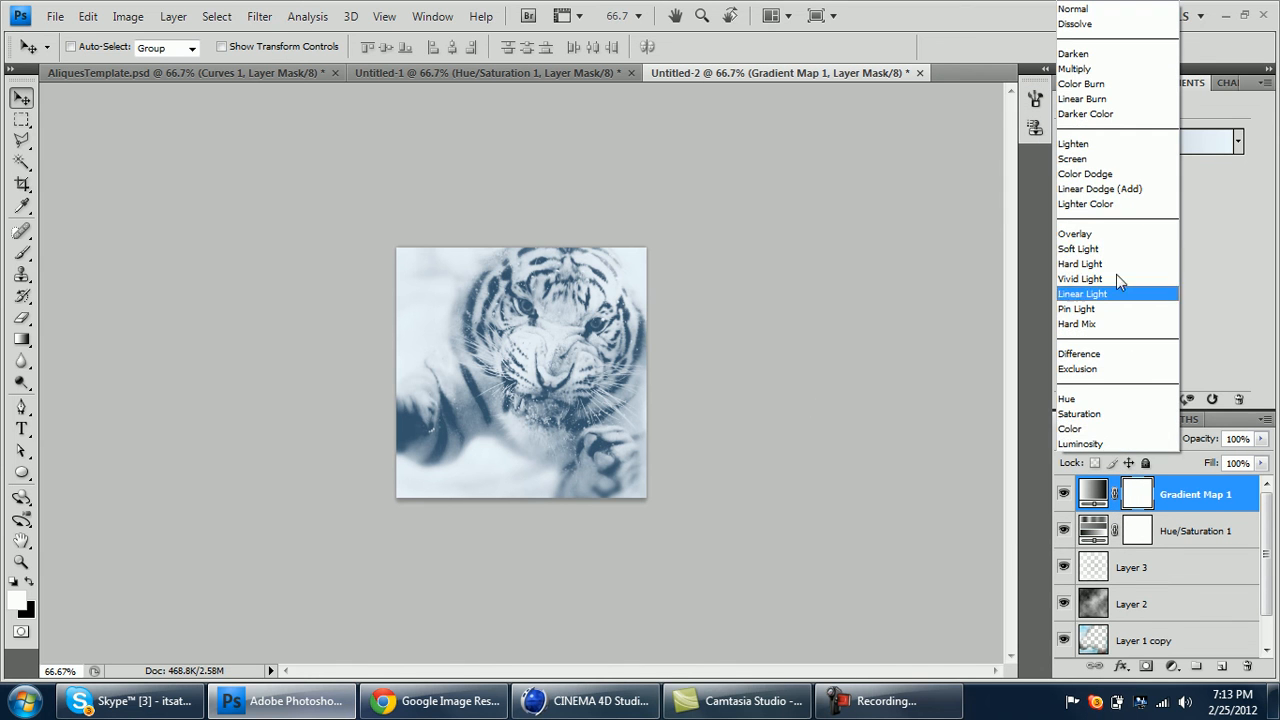
{"action": "left_click", "coordinate": [1076, 232]}
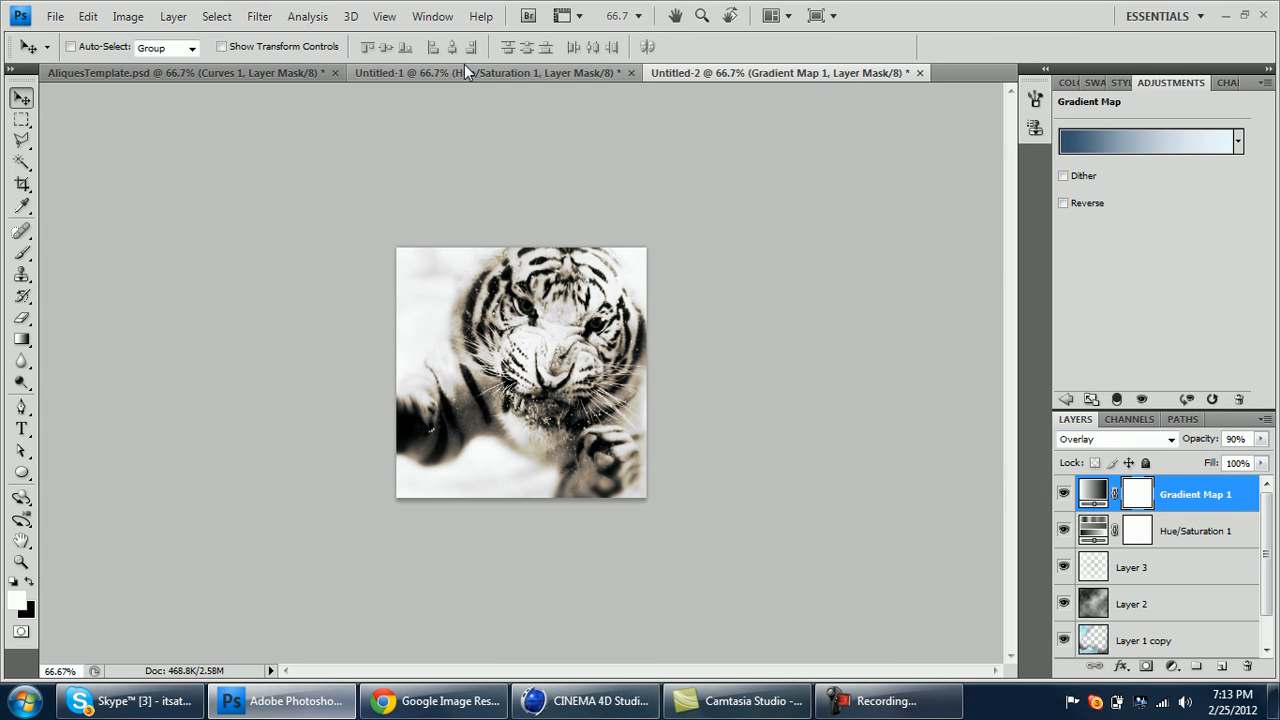
{"action": "left_click", "coordinate": [490, 72]}
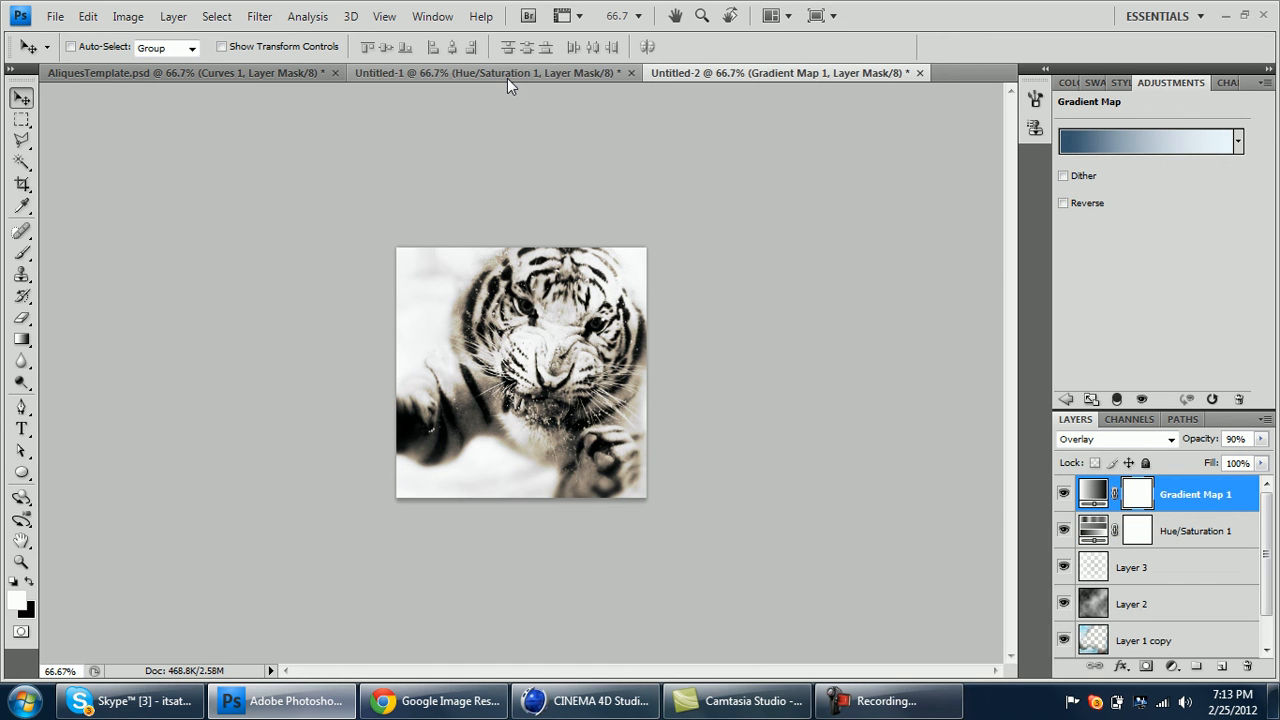
- Switch to the Untitled-1 document with the other tiger version
{"action": "left_click", "coordinate": [490, 72]}
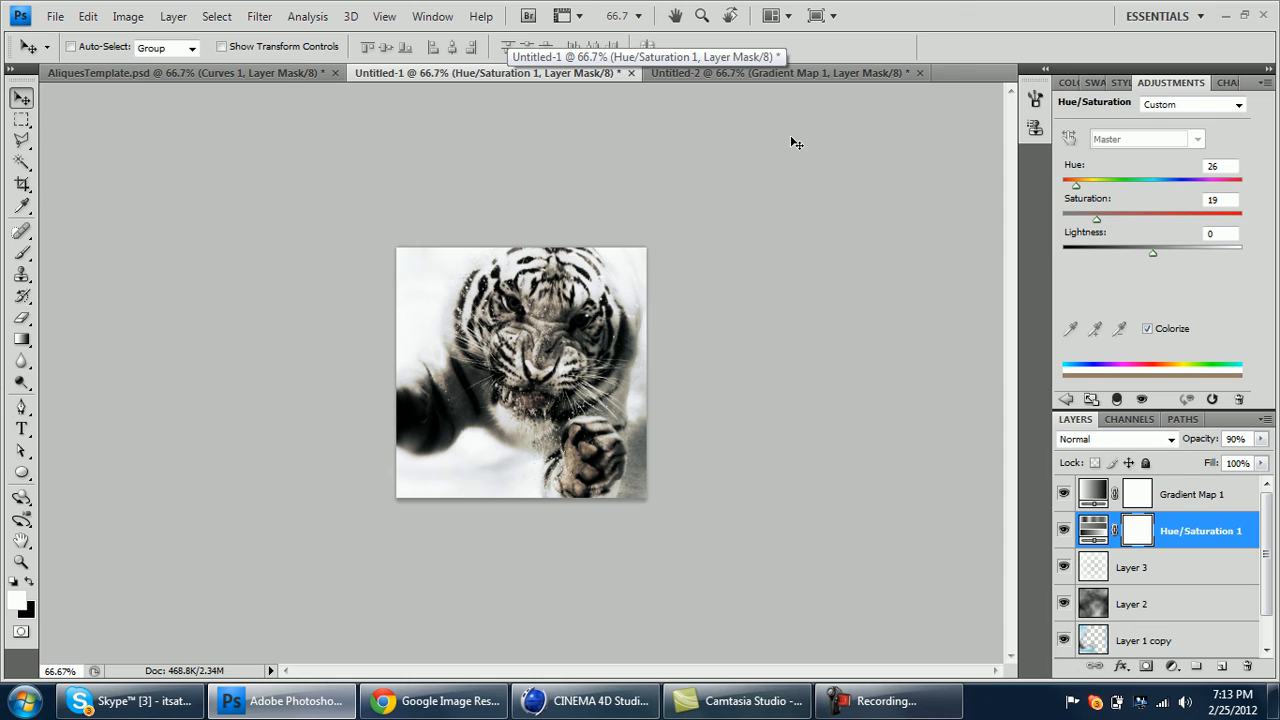
{"action": "mouse_move", "coordinate": [372, 552]}
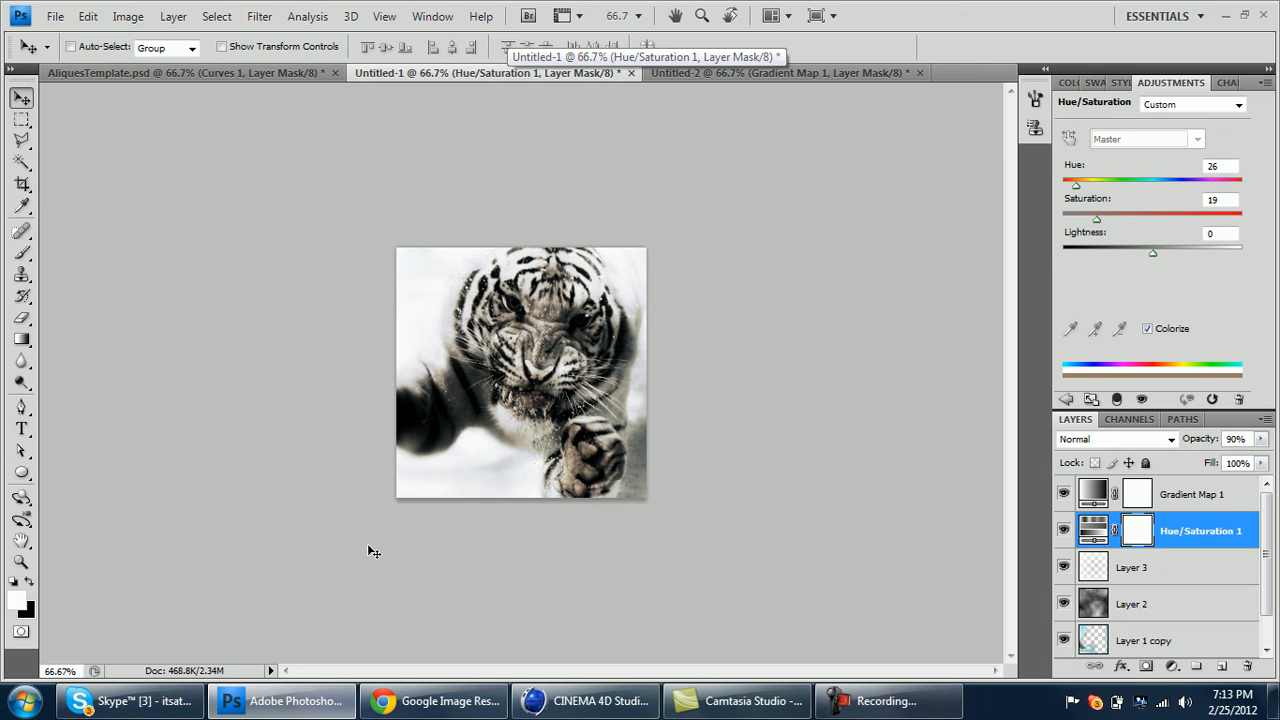
{"action": "mouse_move", "coordinate": [556, 528]}
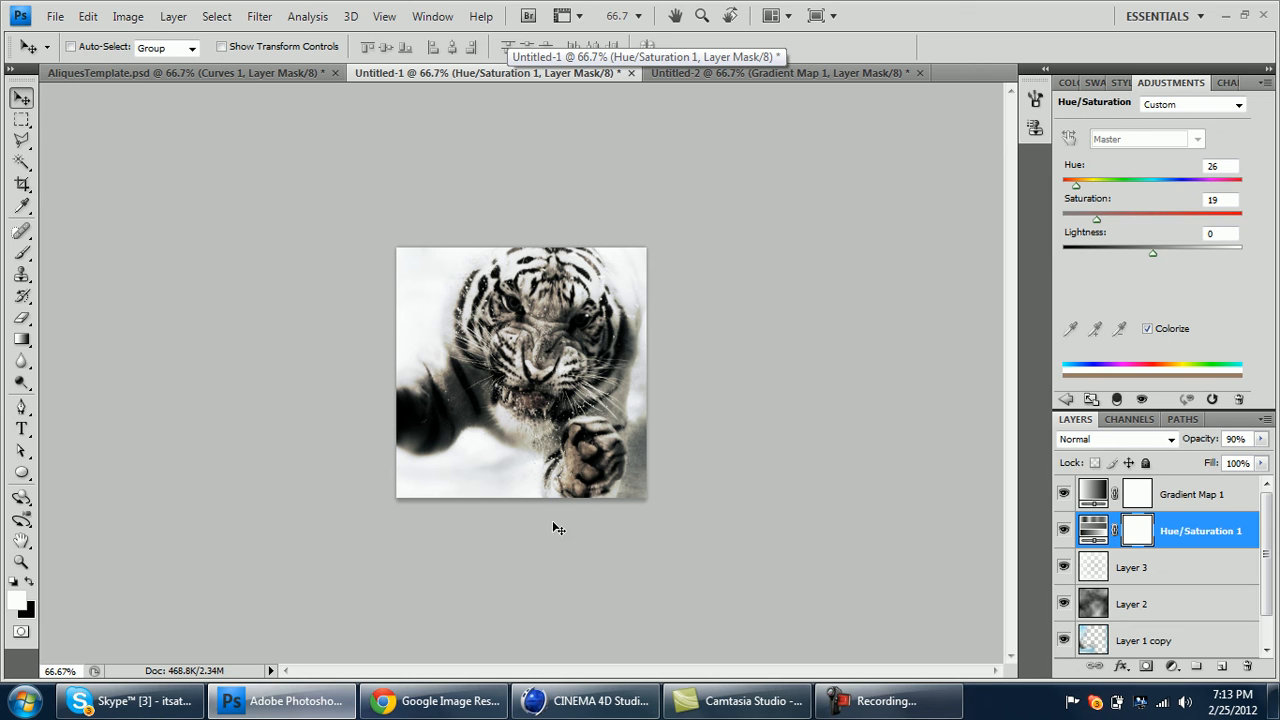
{"action": "mouse_move", "coordinate": [716, 272]}
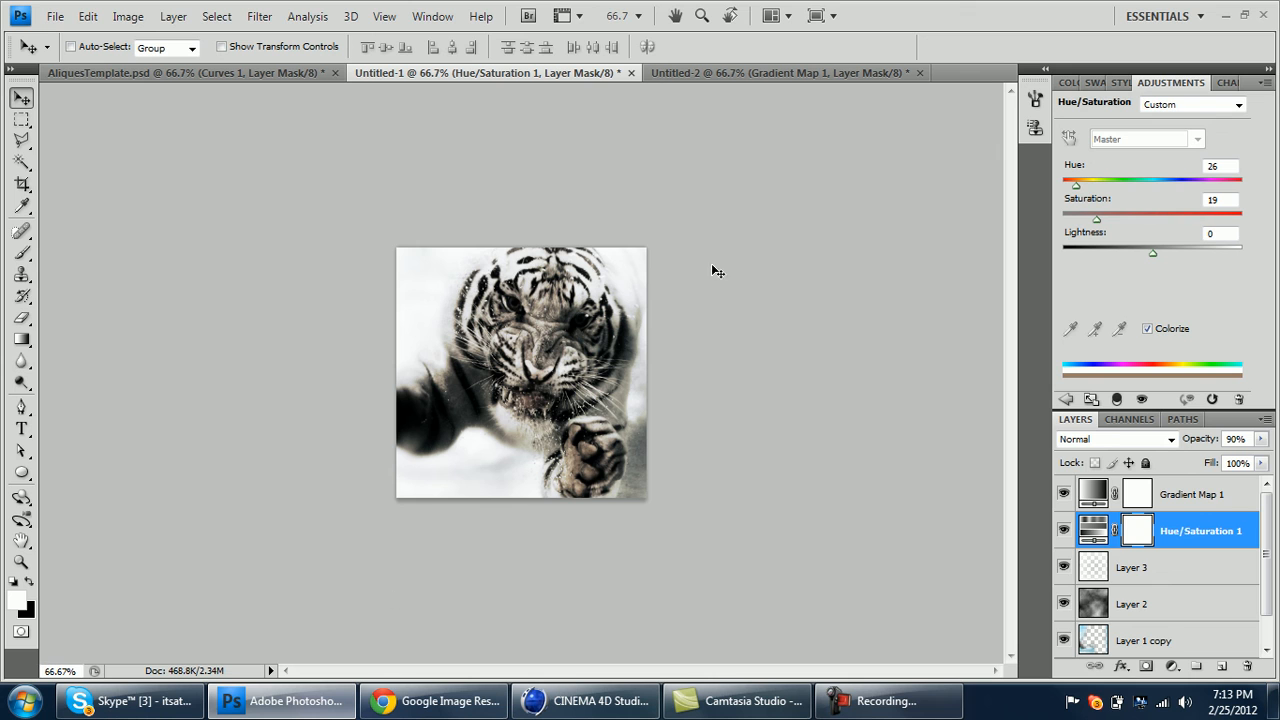
{"action": "mouse_move", "coordinate": [560, 320]}
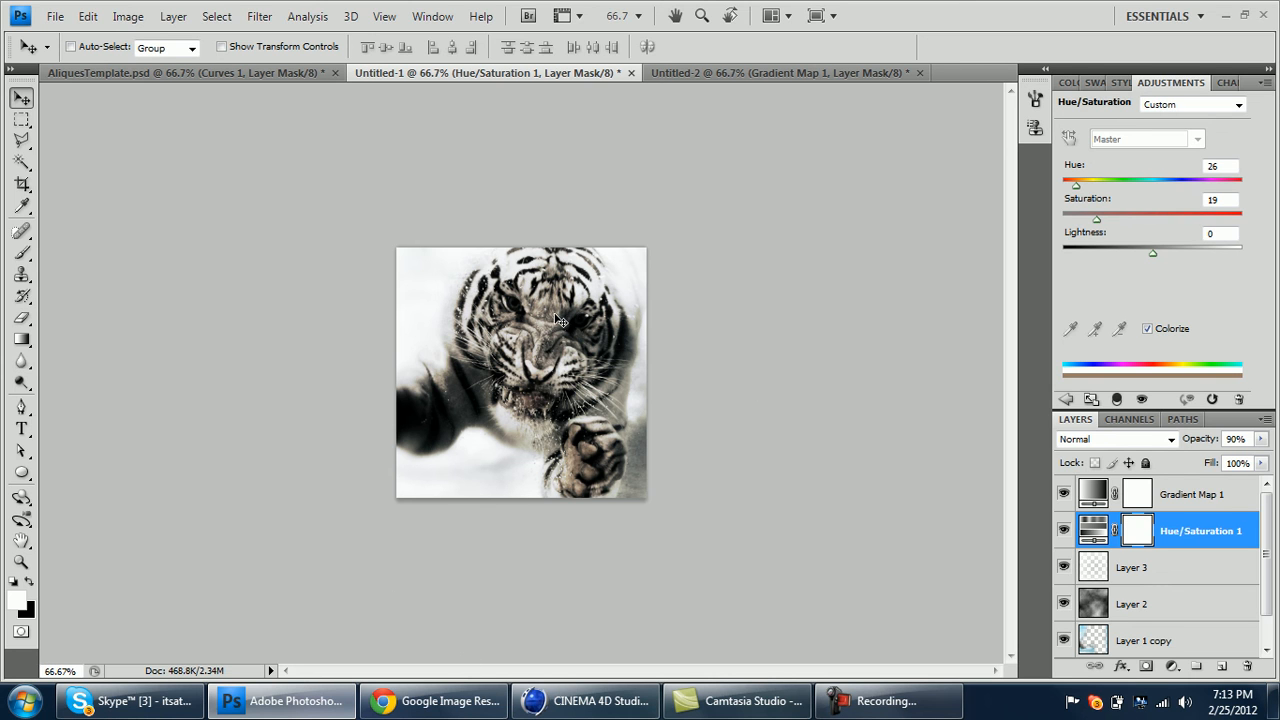